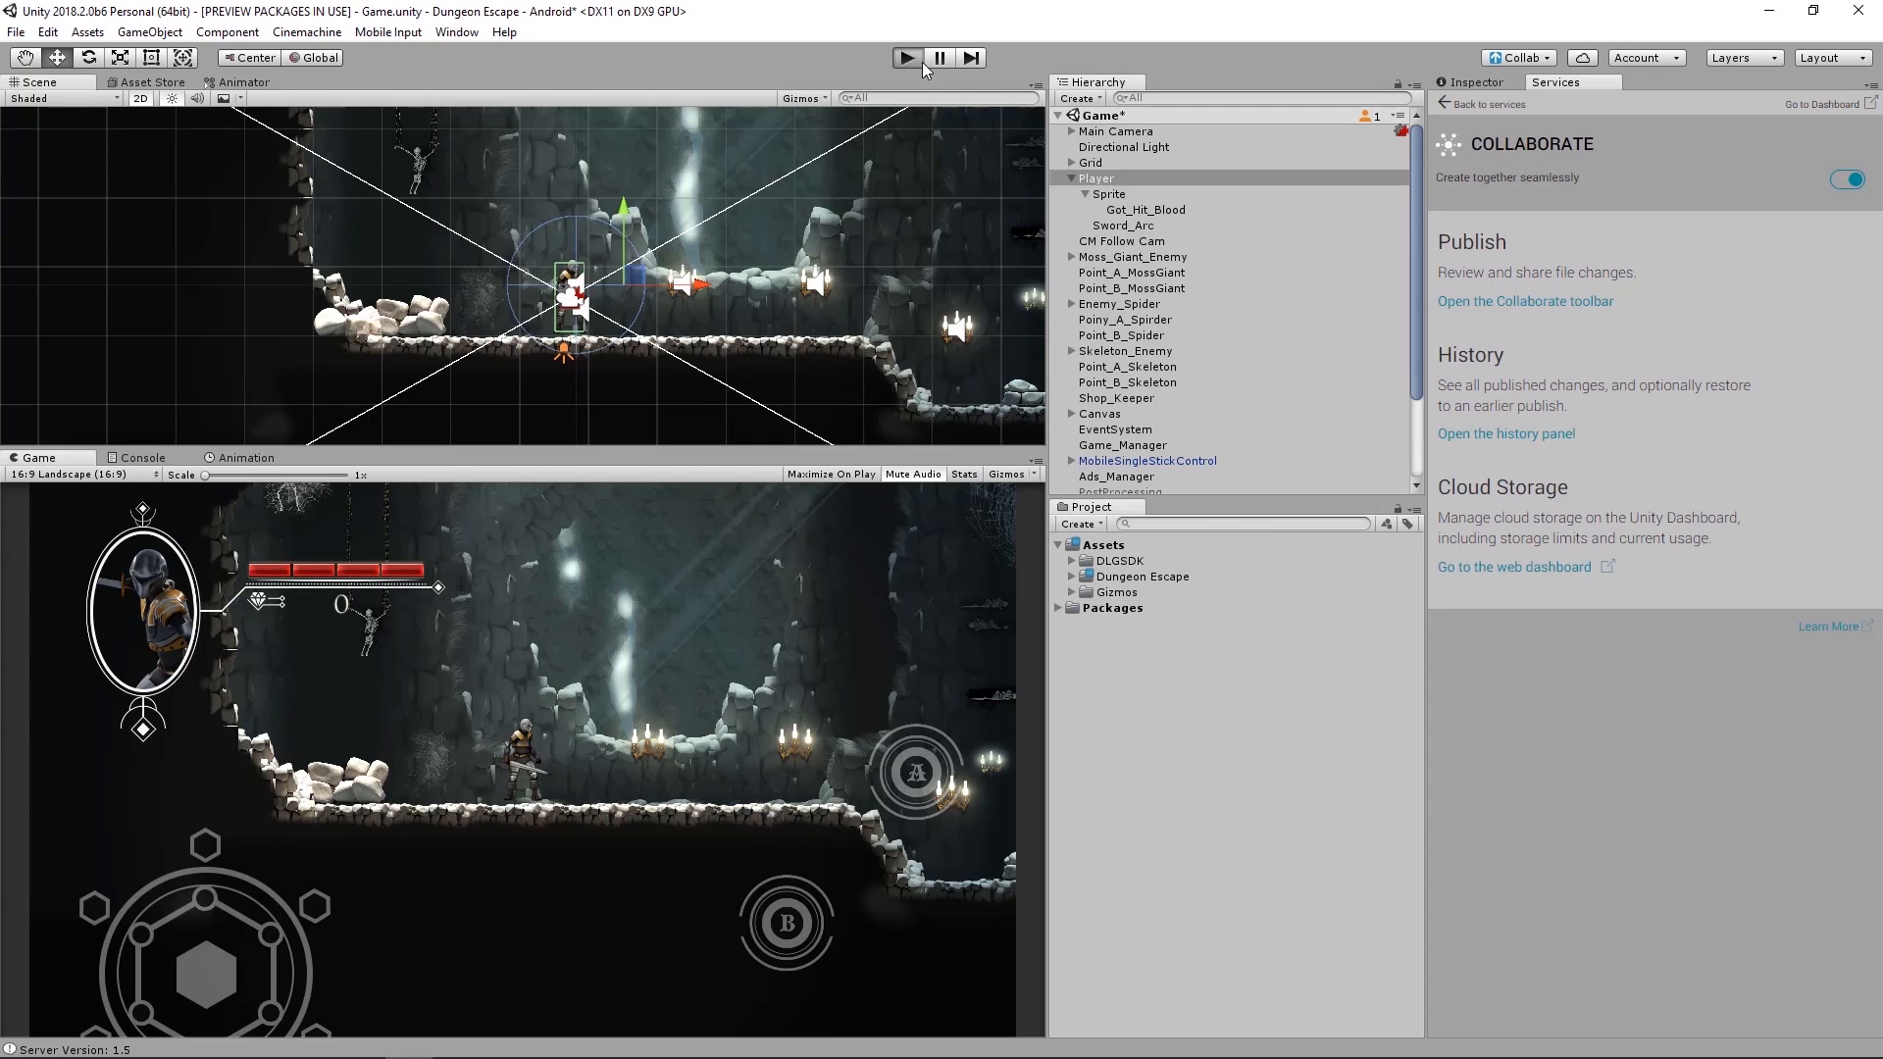
pyautogui.moveTo(918, 87)
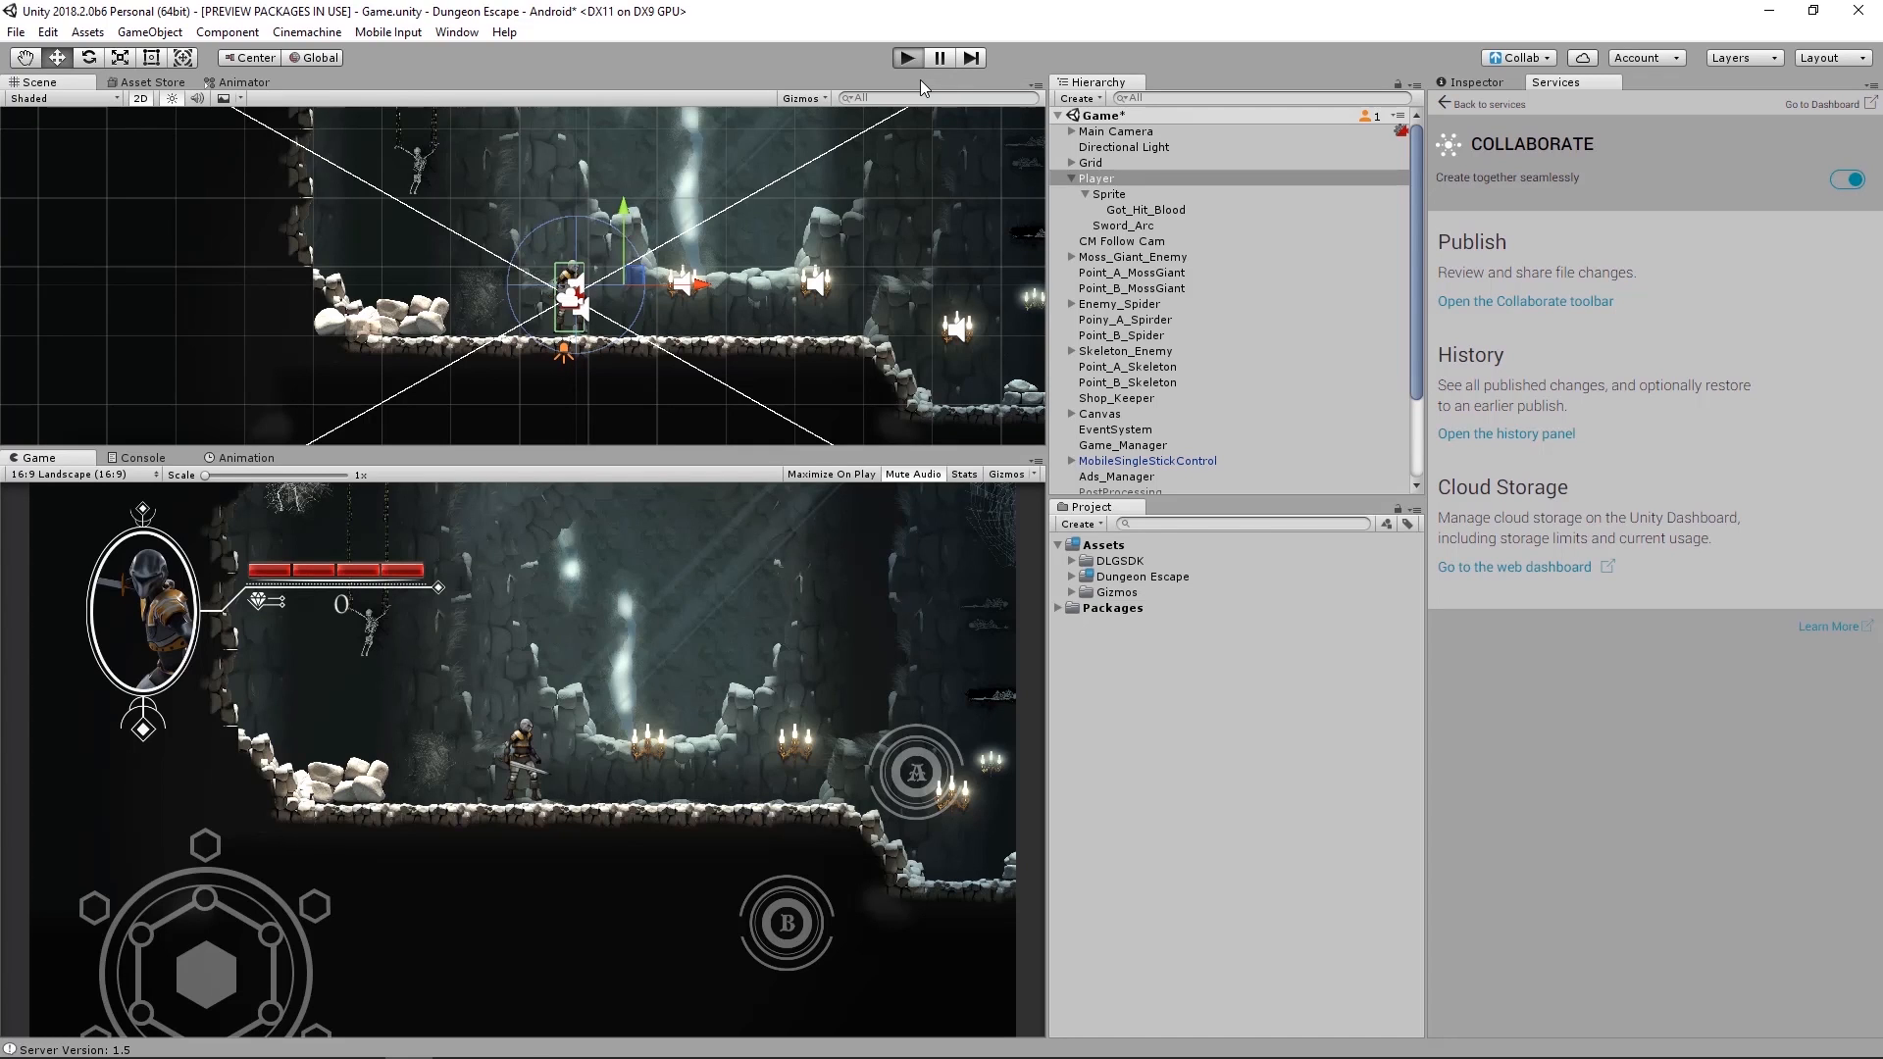
# - Briefly run the game in play mode and return to editing
pyautogui.click(906, 57)
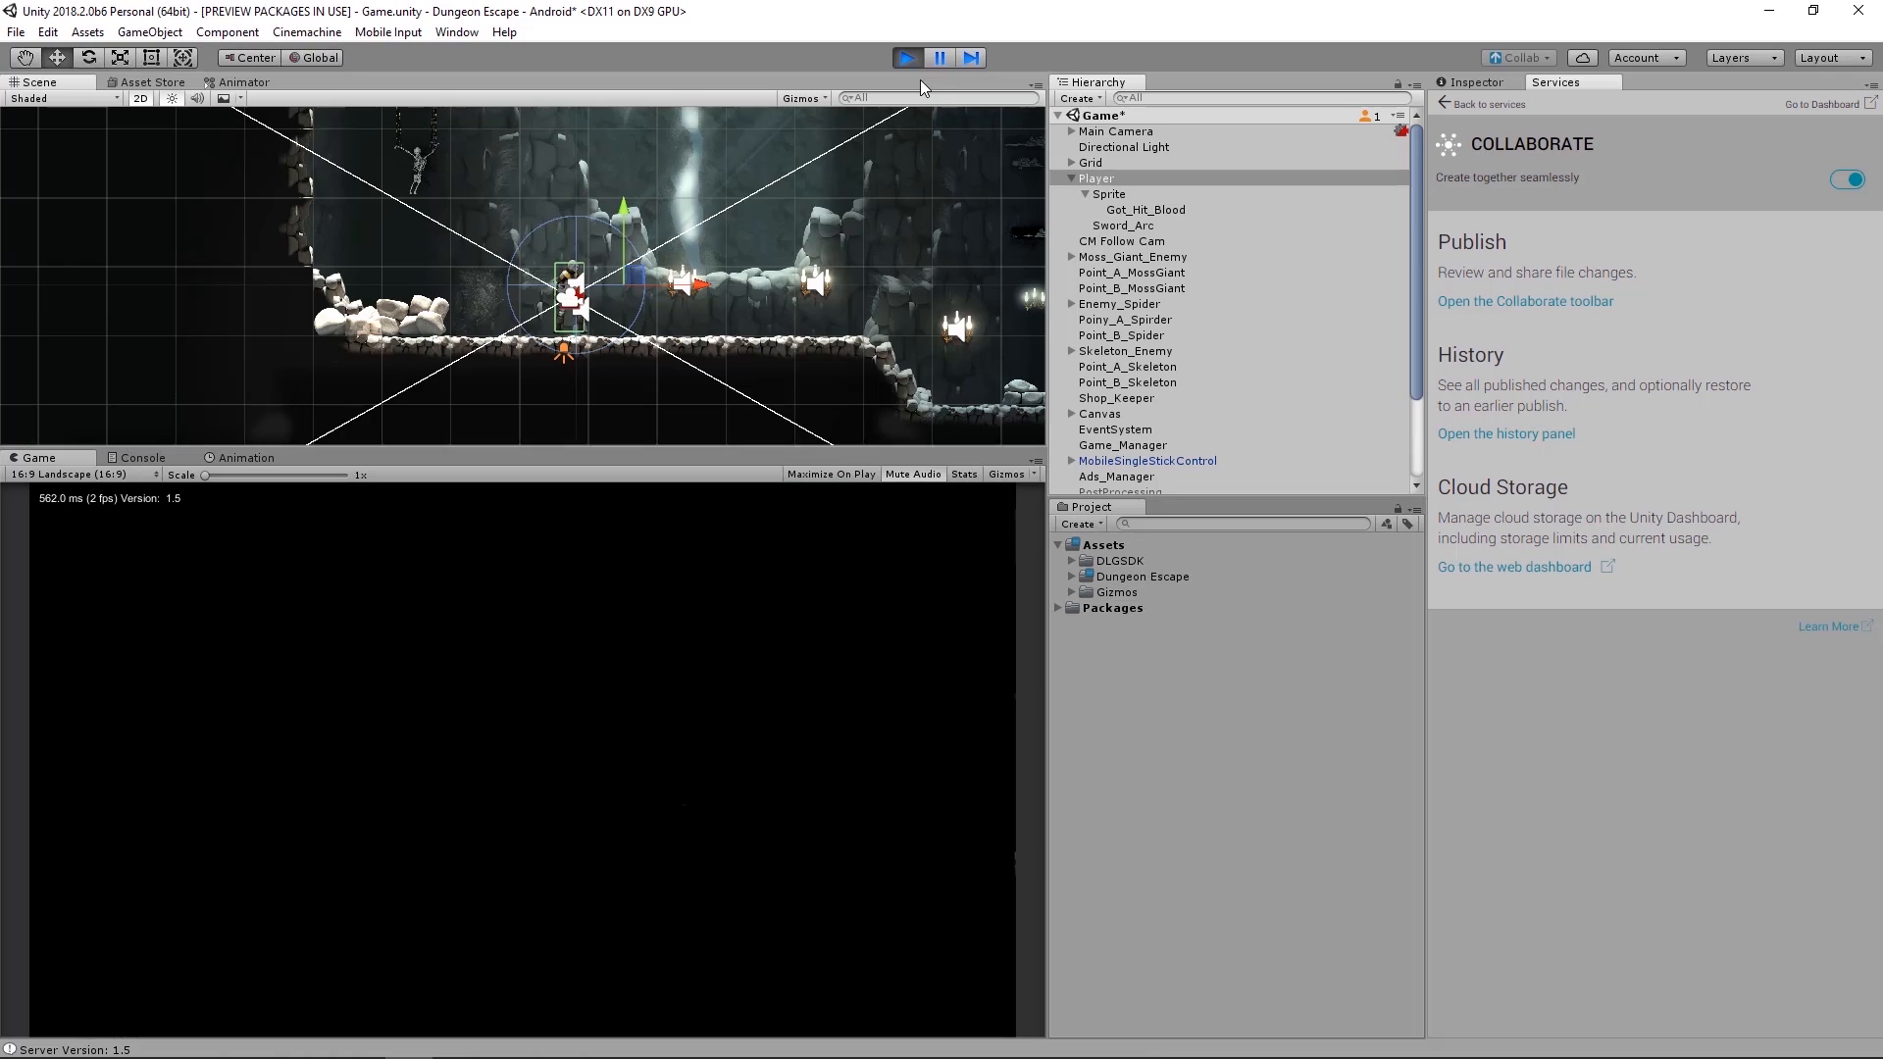
pyautogui.click(906, 57)
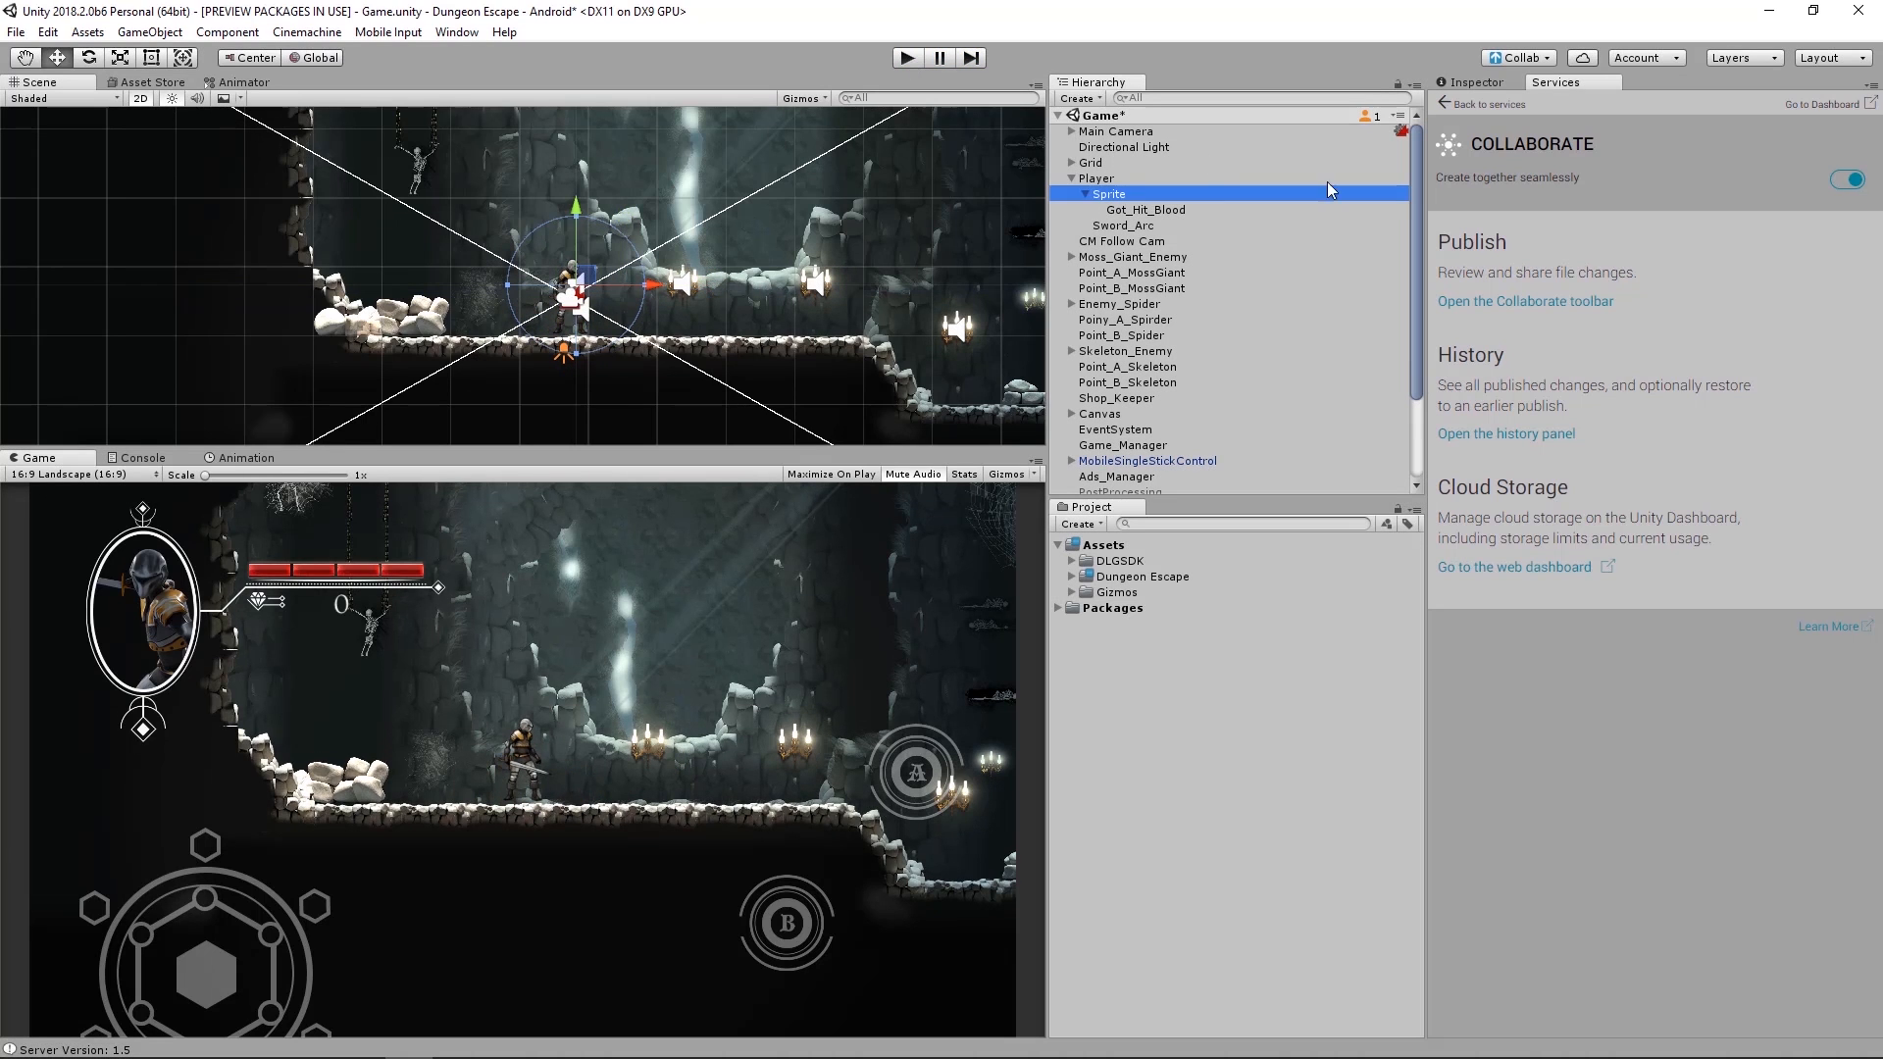
# - Add a 2D sprite named Hit_Box under the Player's Sprite with Order in Layer 50
pyautogui.rightClick(1107, 194)
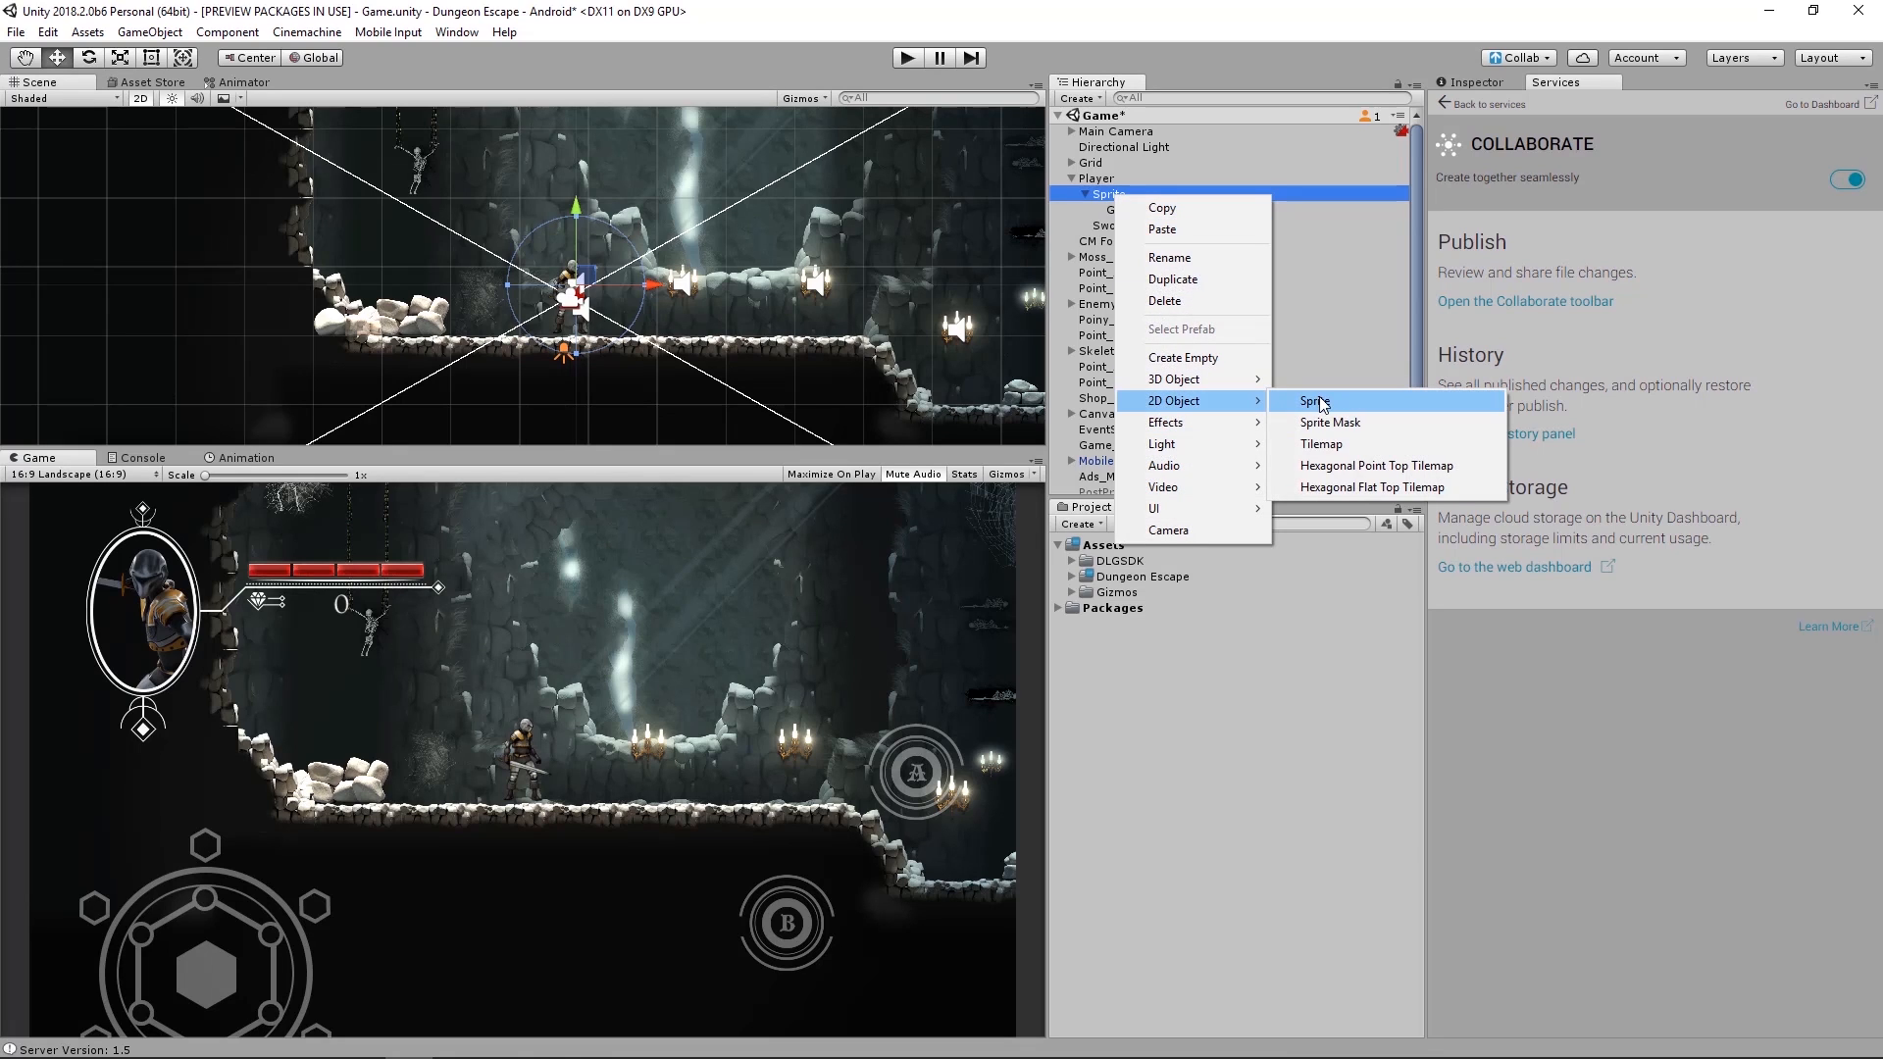
pyautogui.click(1312, 400)
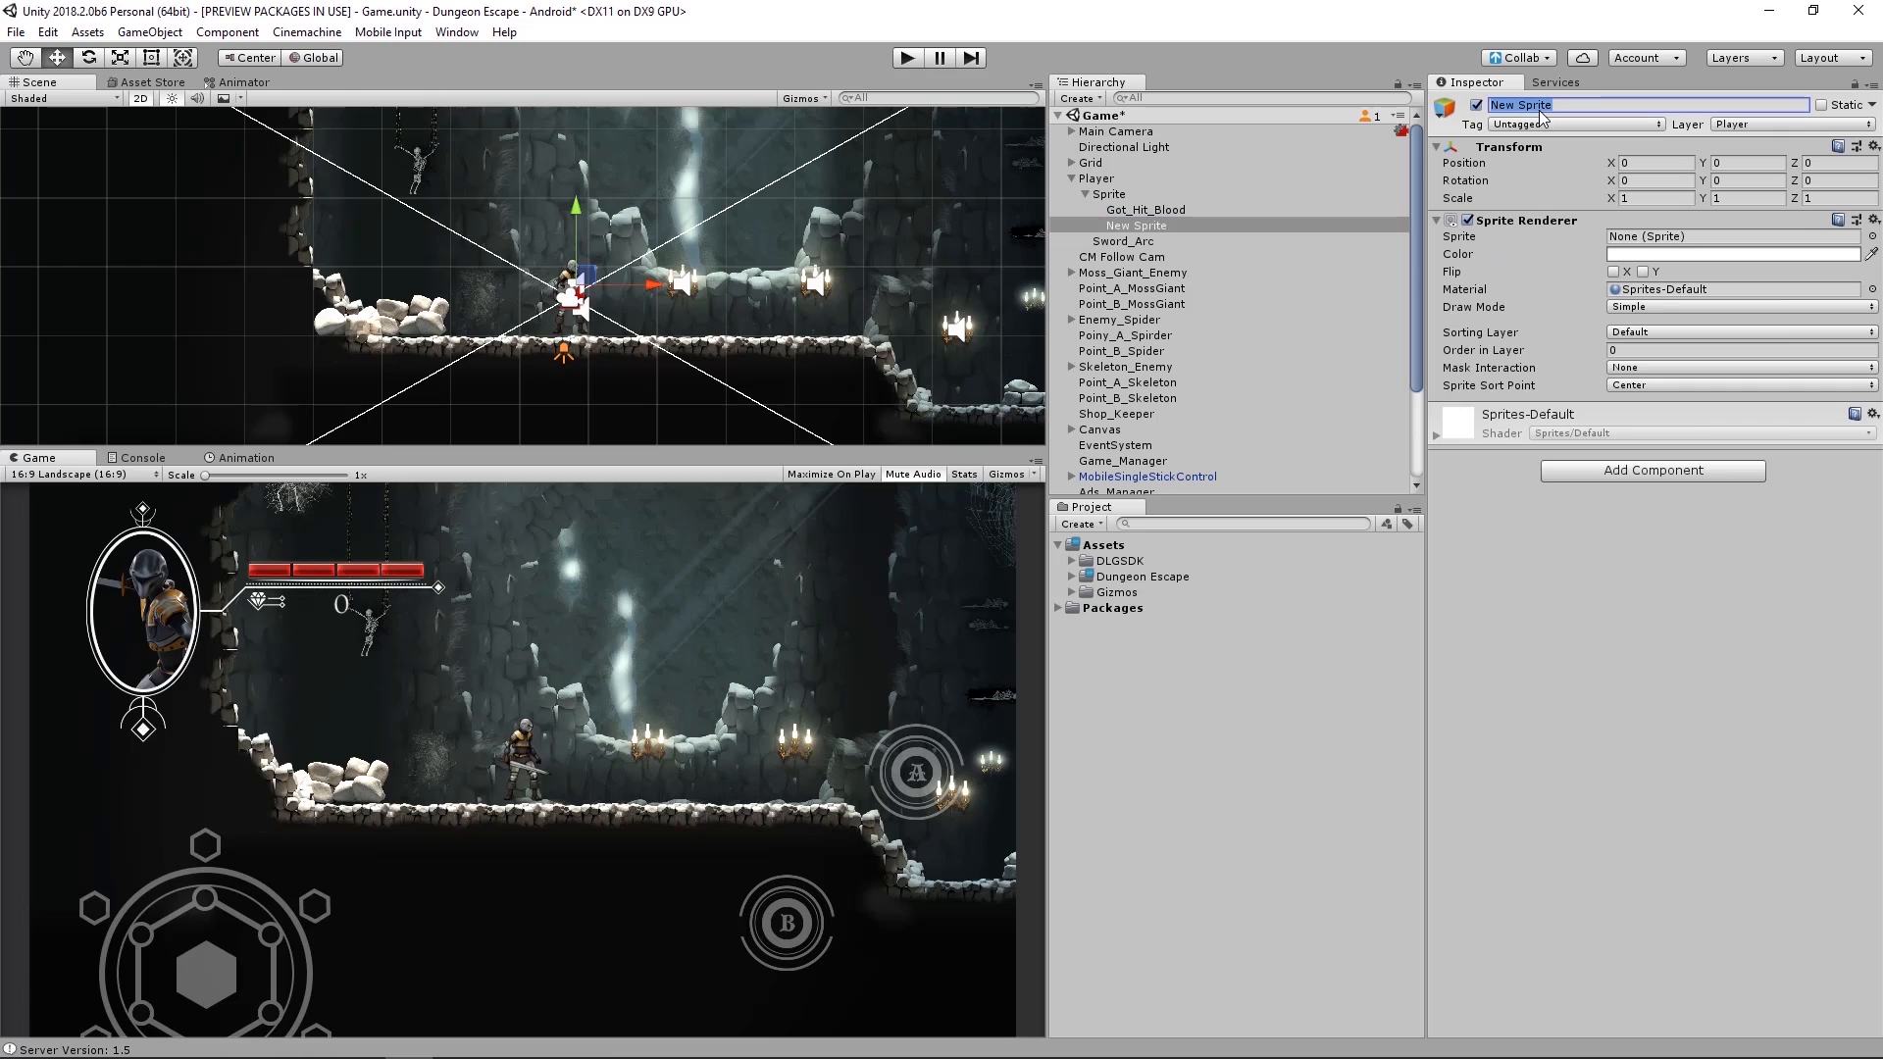
pyautogui.write('Hit_Box')
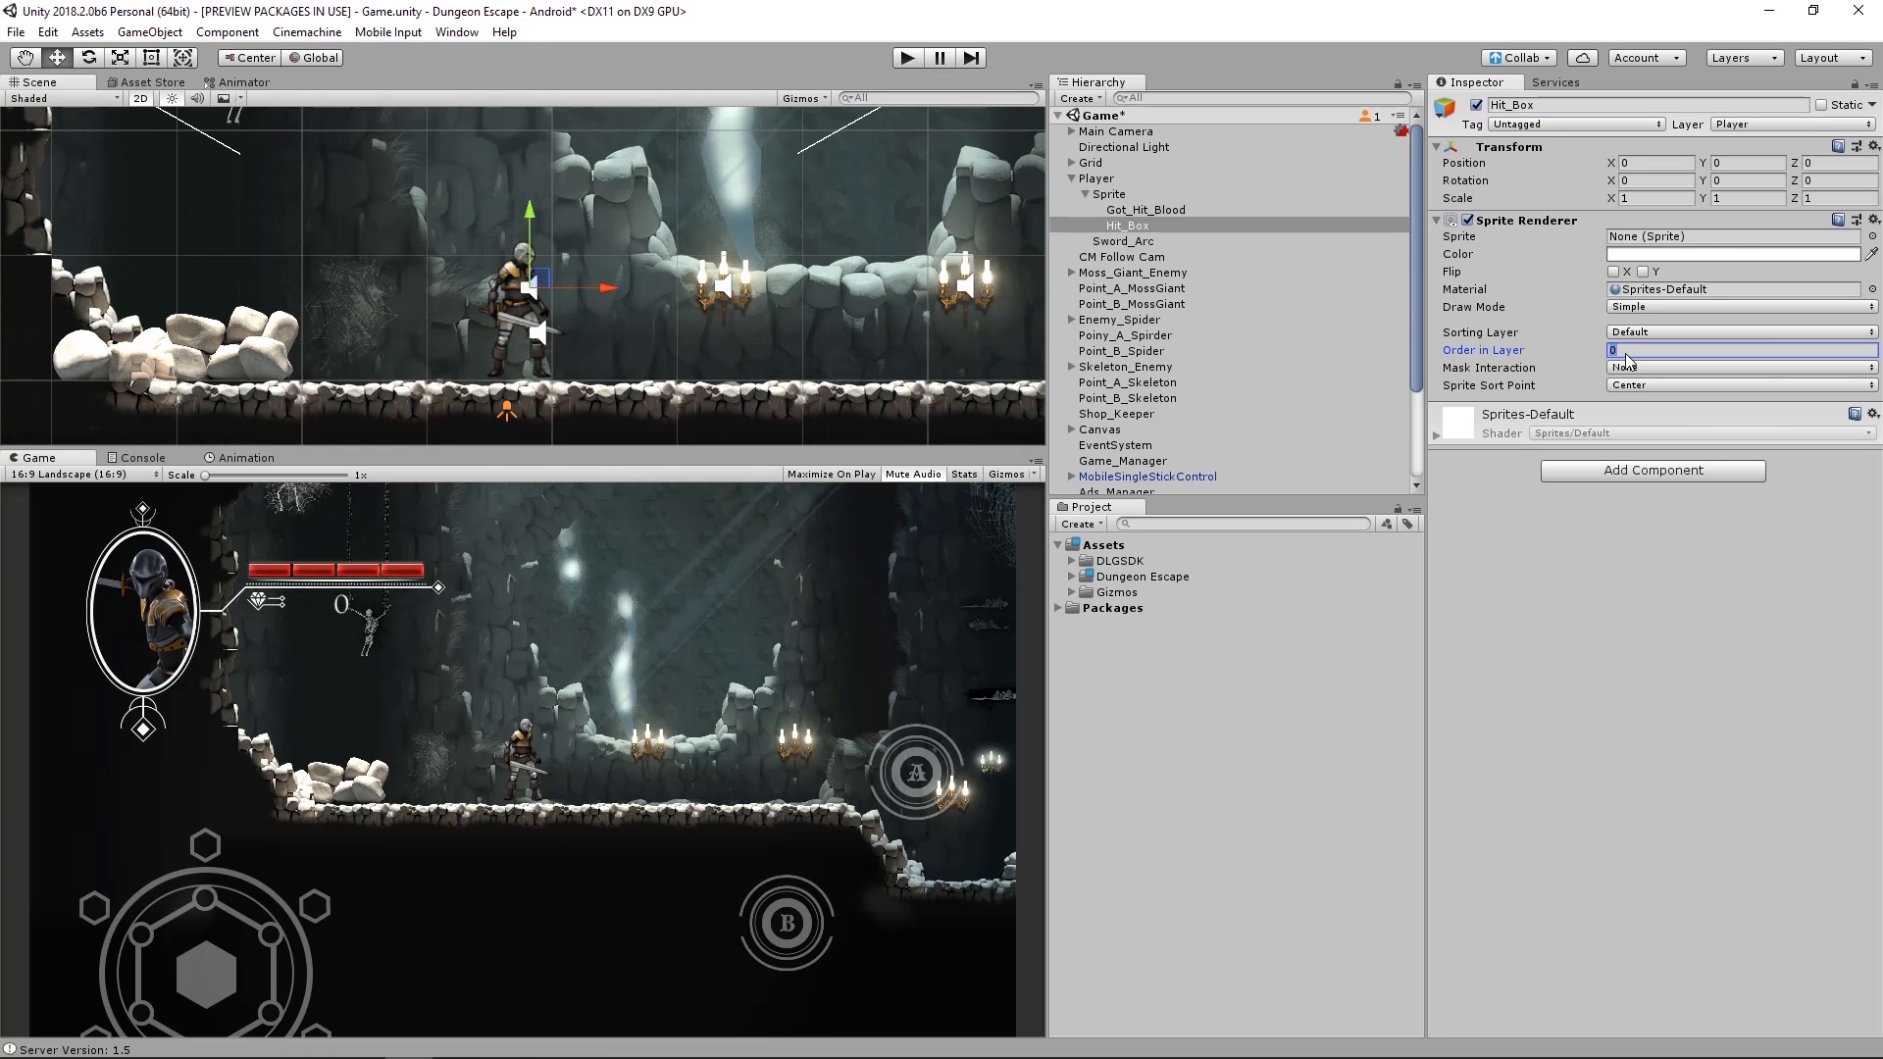
pyautogui.write('50')
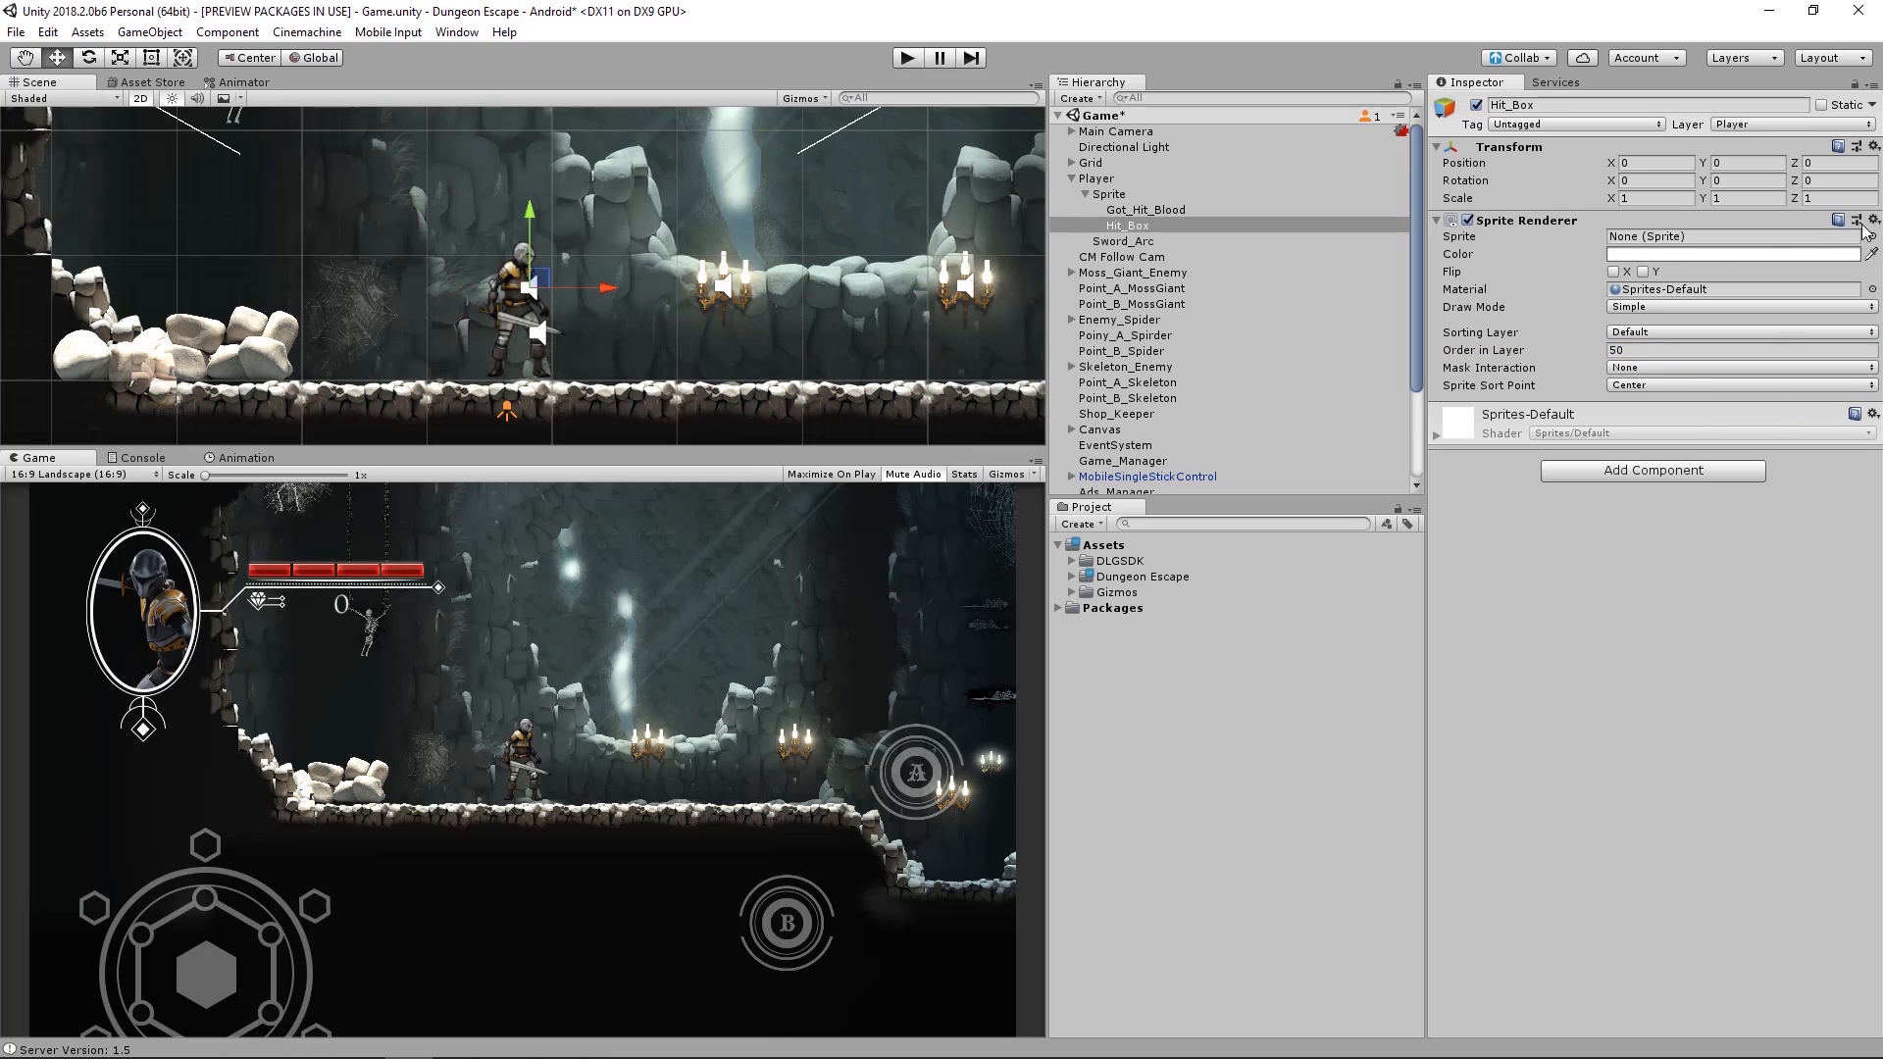
# - Give Hit_Box the UISprite image and move it just right of the player to x 0.41
pyautogui.click(1869, 236)
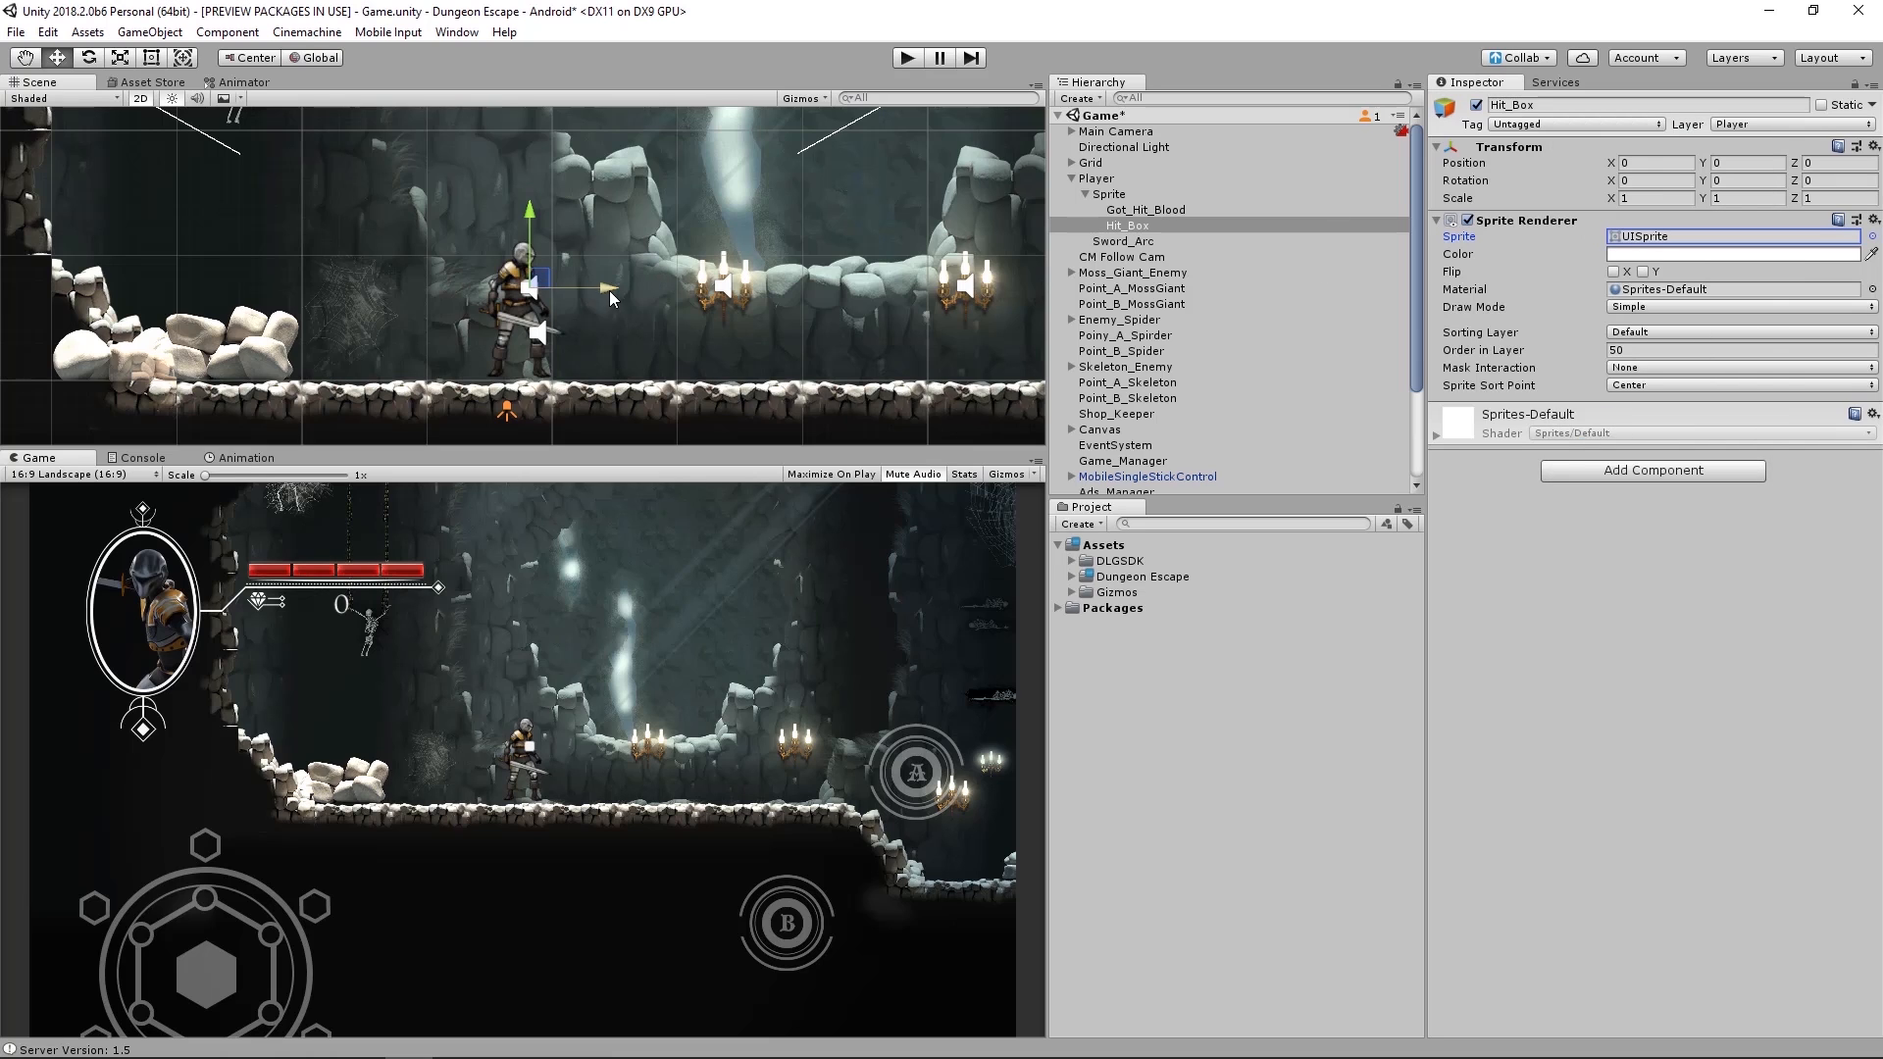
pyautogui.moveTo(541, 288); pyautogui.dragTo(588, 289)
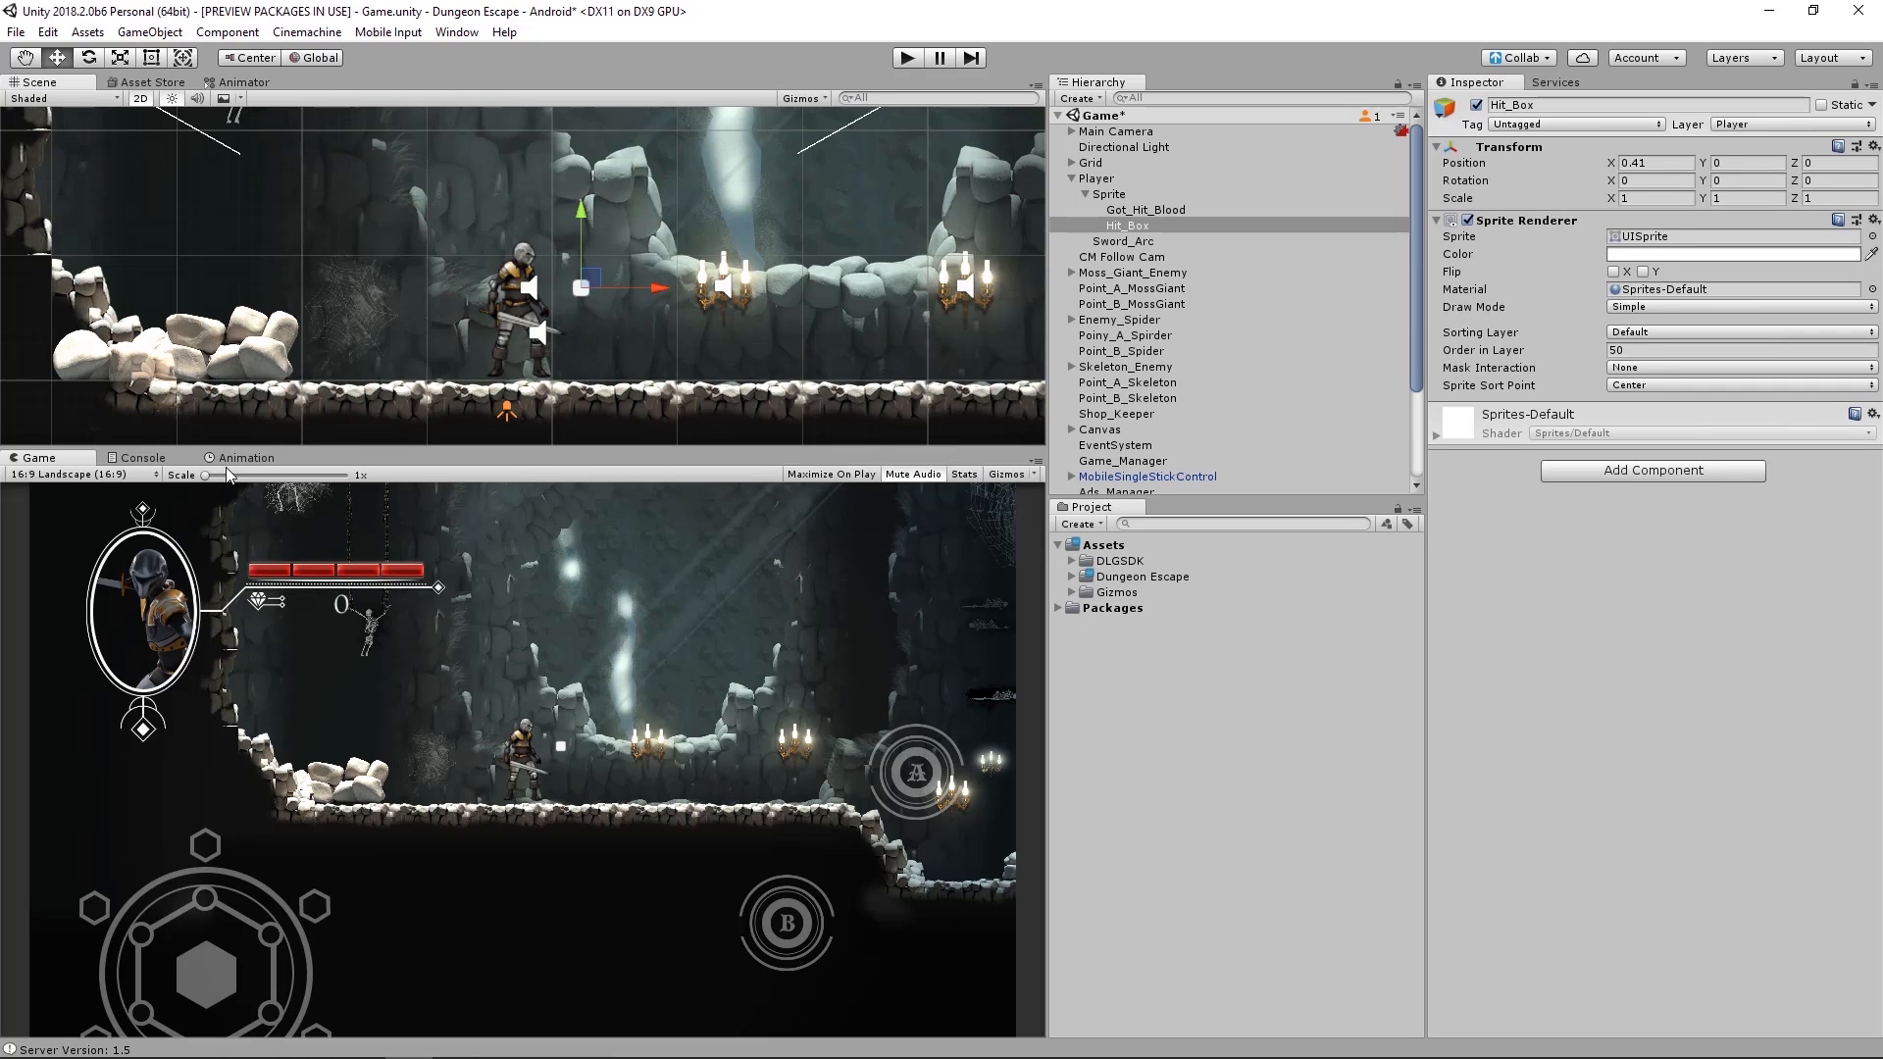
pyautogui.moveTo(690, 324)
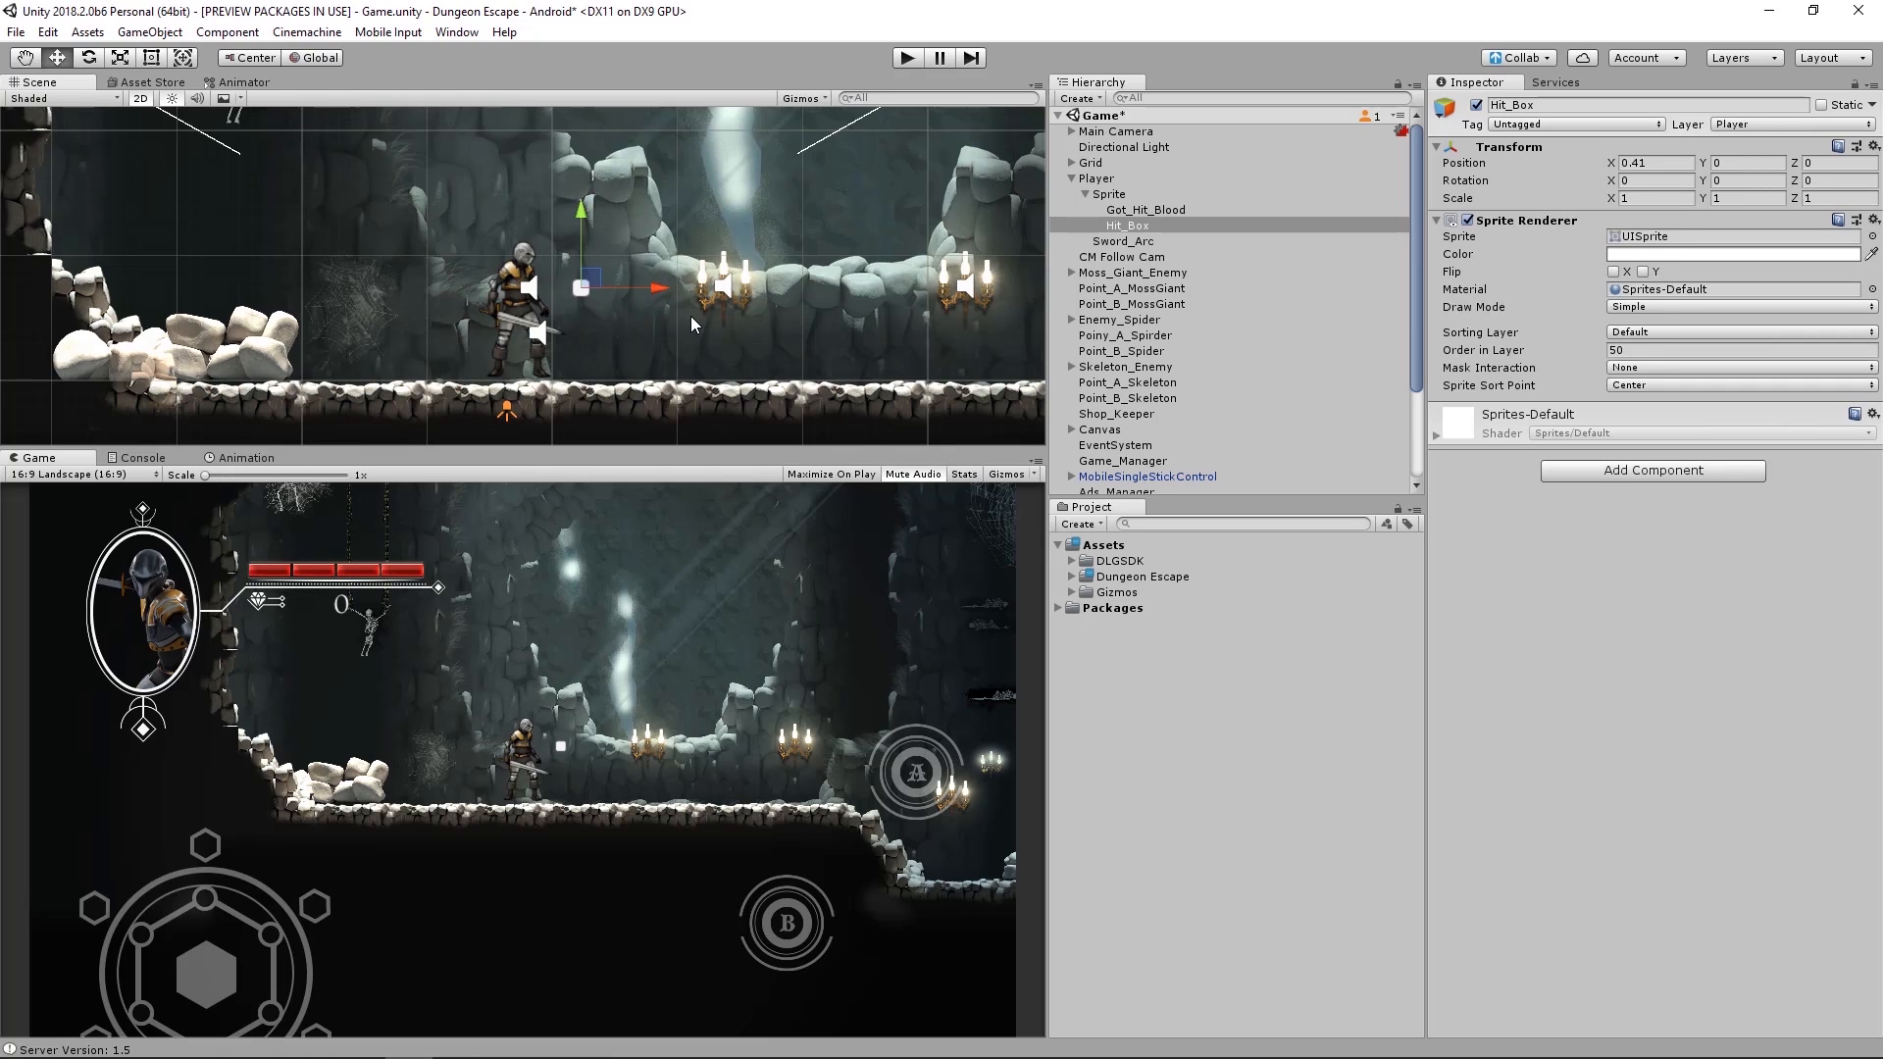
pyautogui.moveTo(1587, 449)
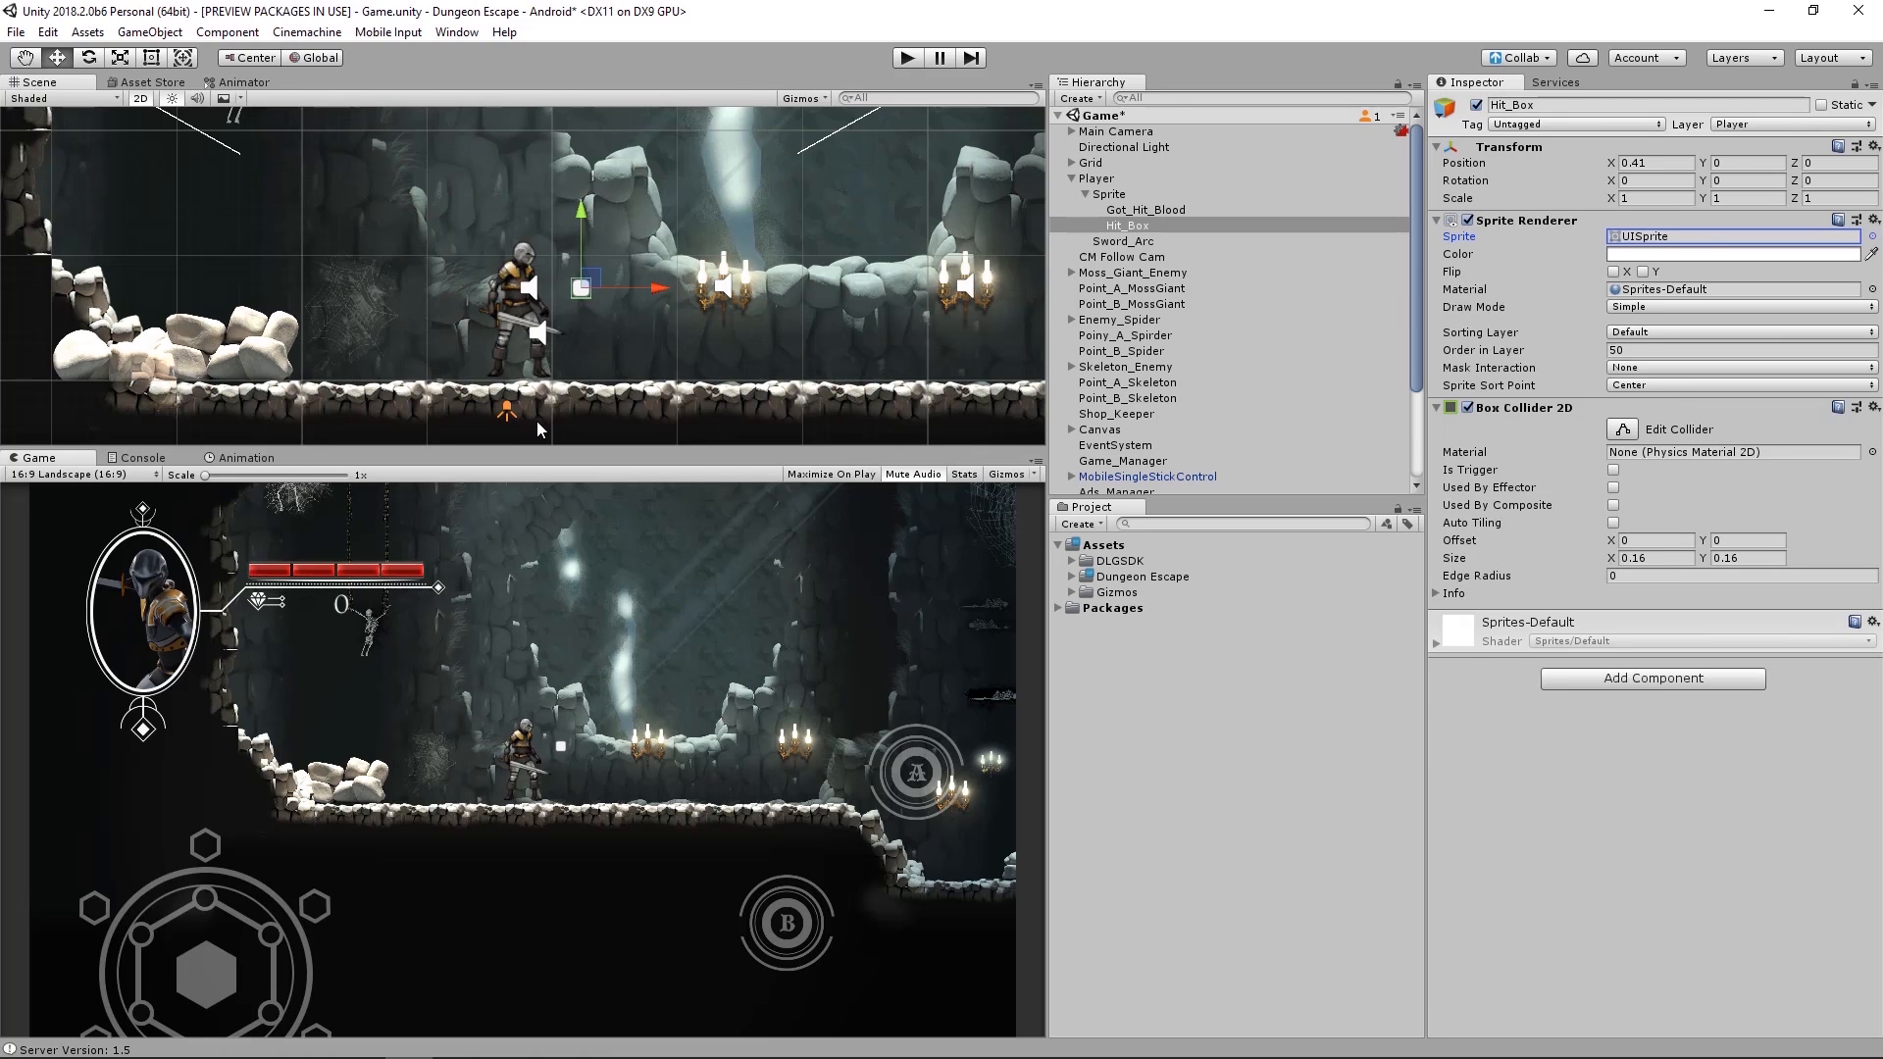
# - Bring up the Animation timeline and preview the Attack clip playing
pyautogui.click(244, 457)
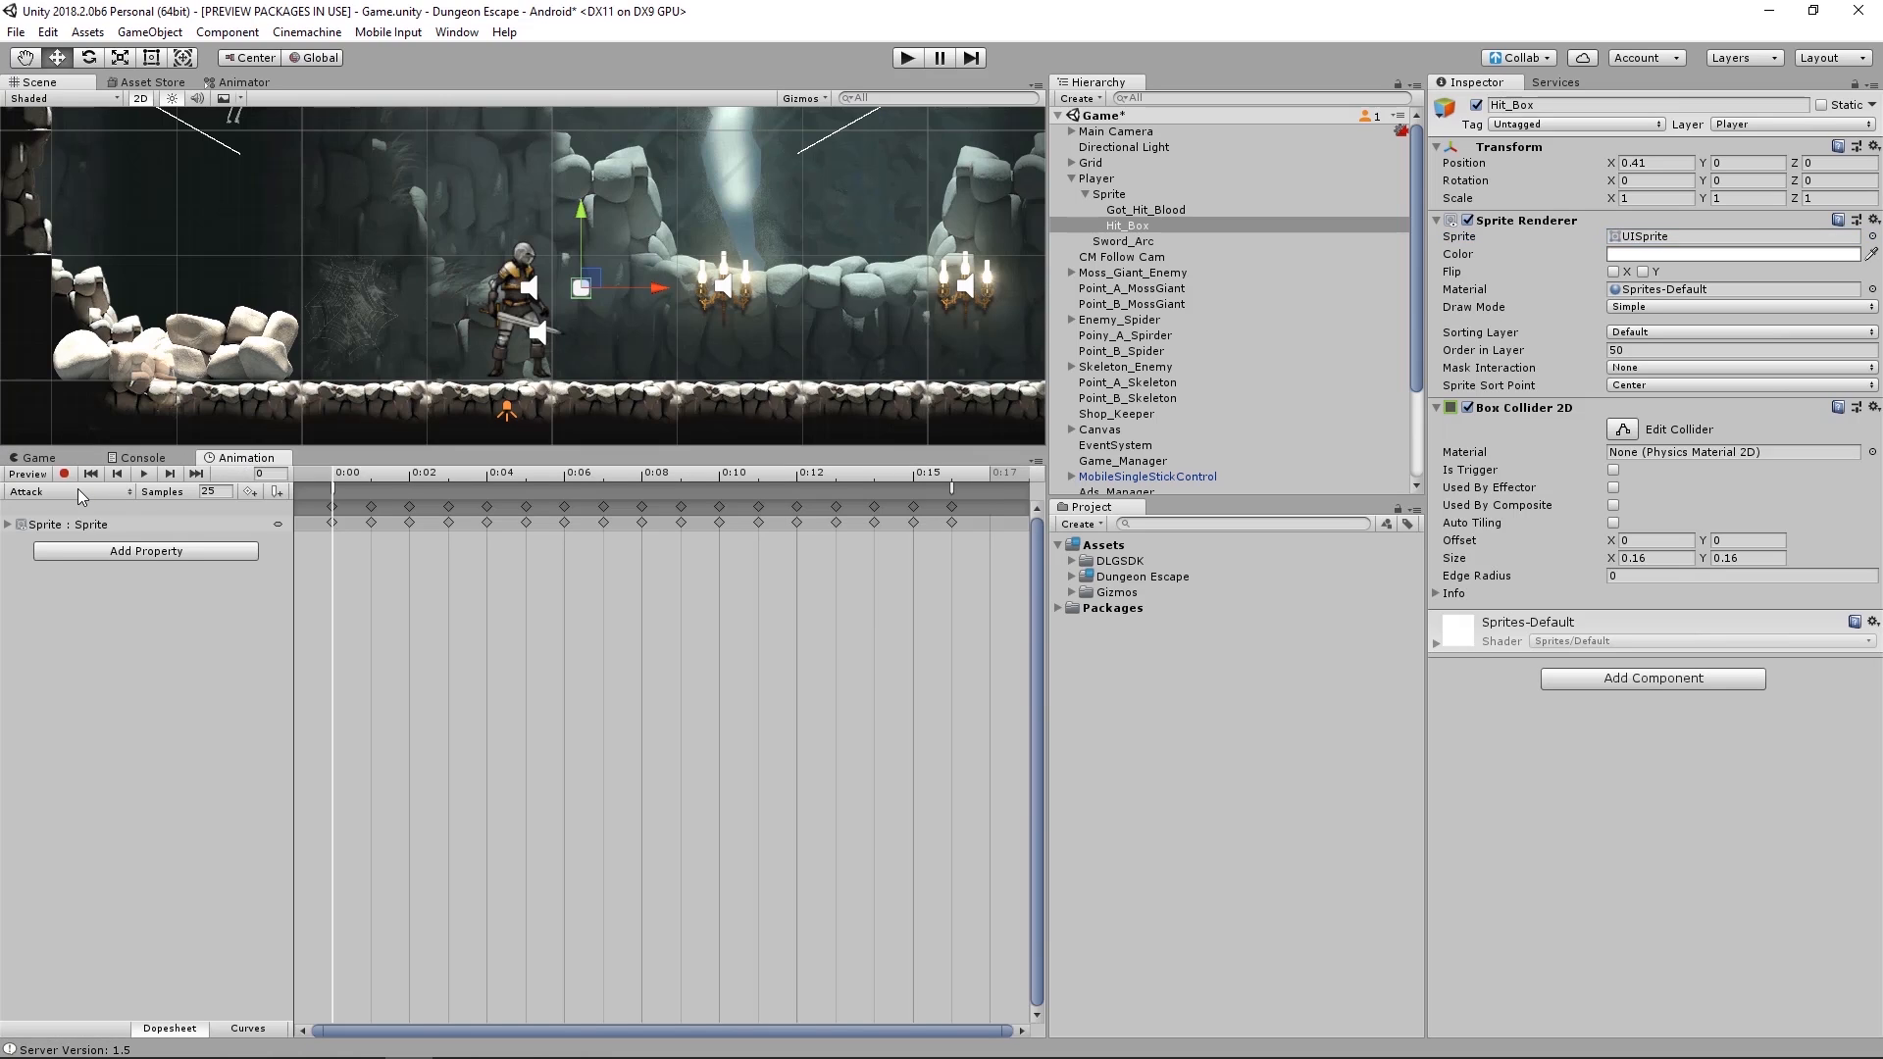
pyautogui.moveTo(153, 487)
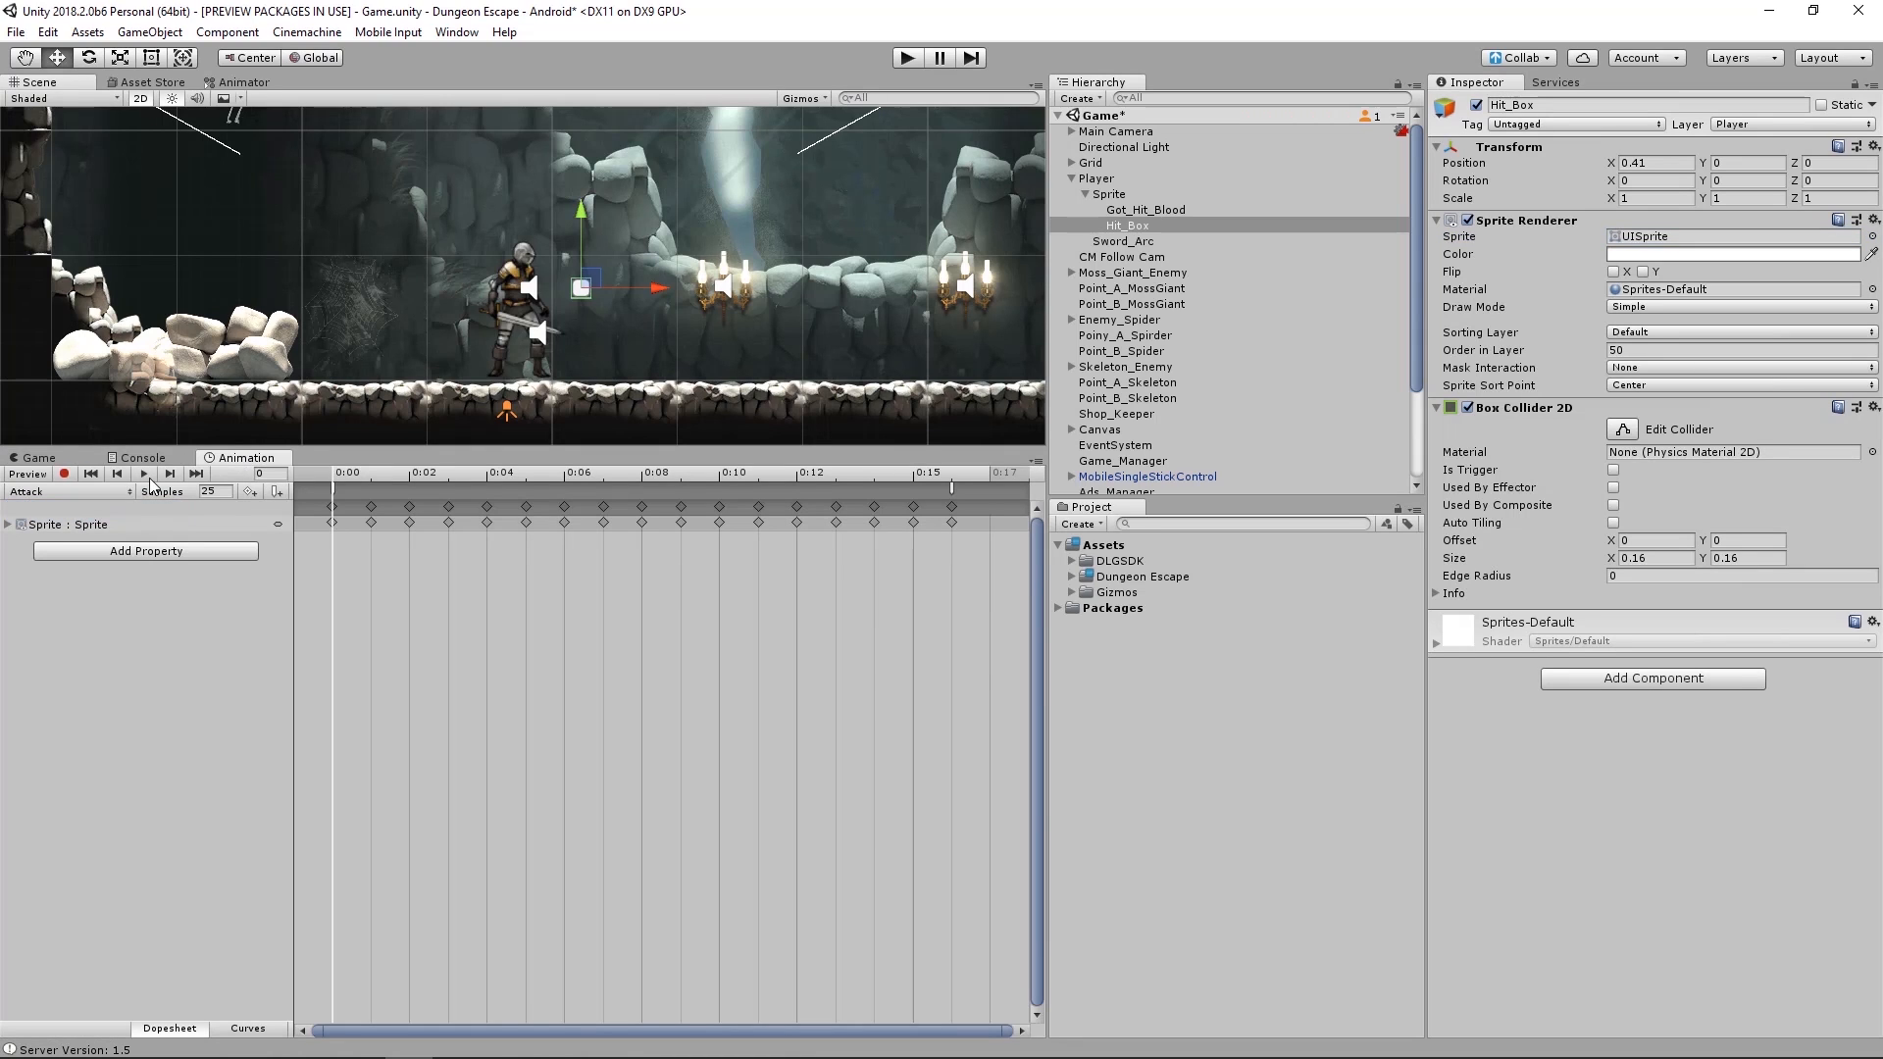
pyautogui.click(142, 473)
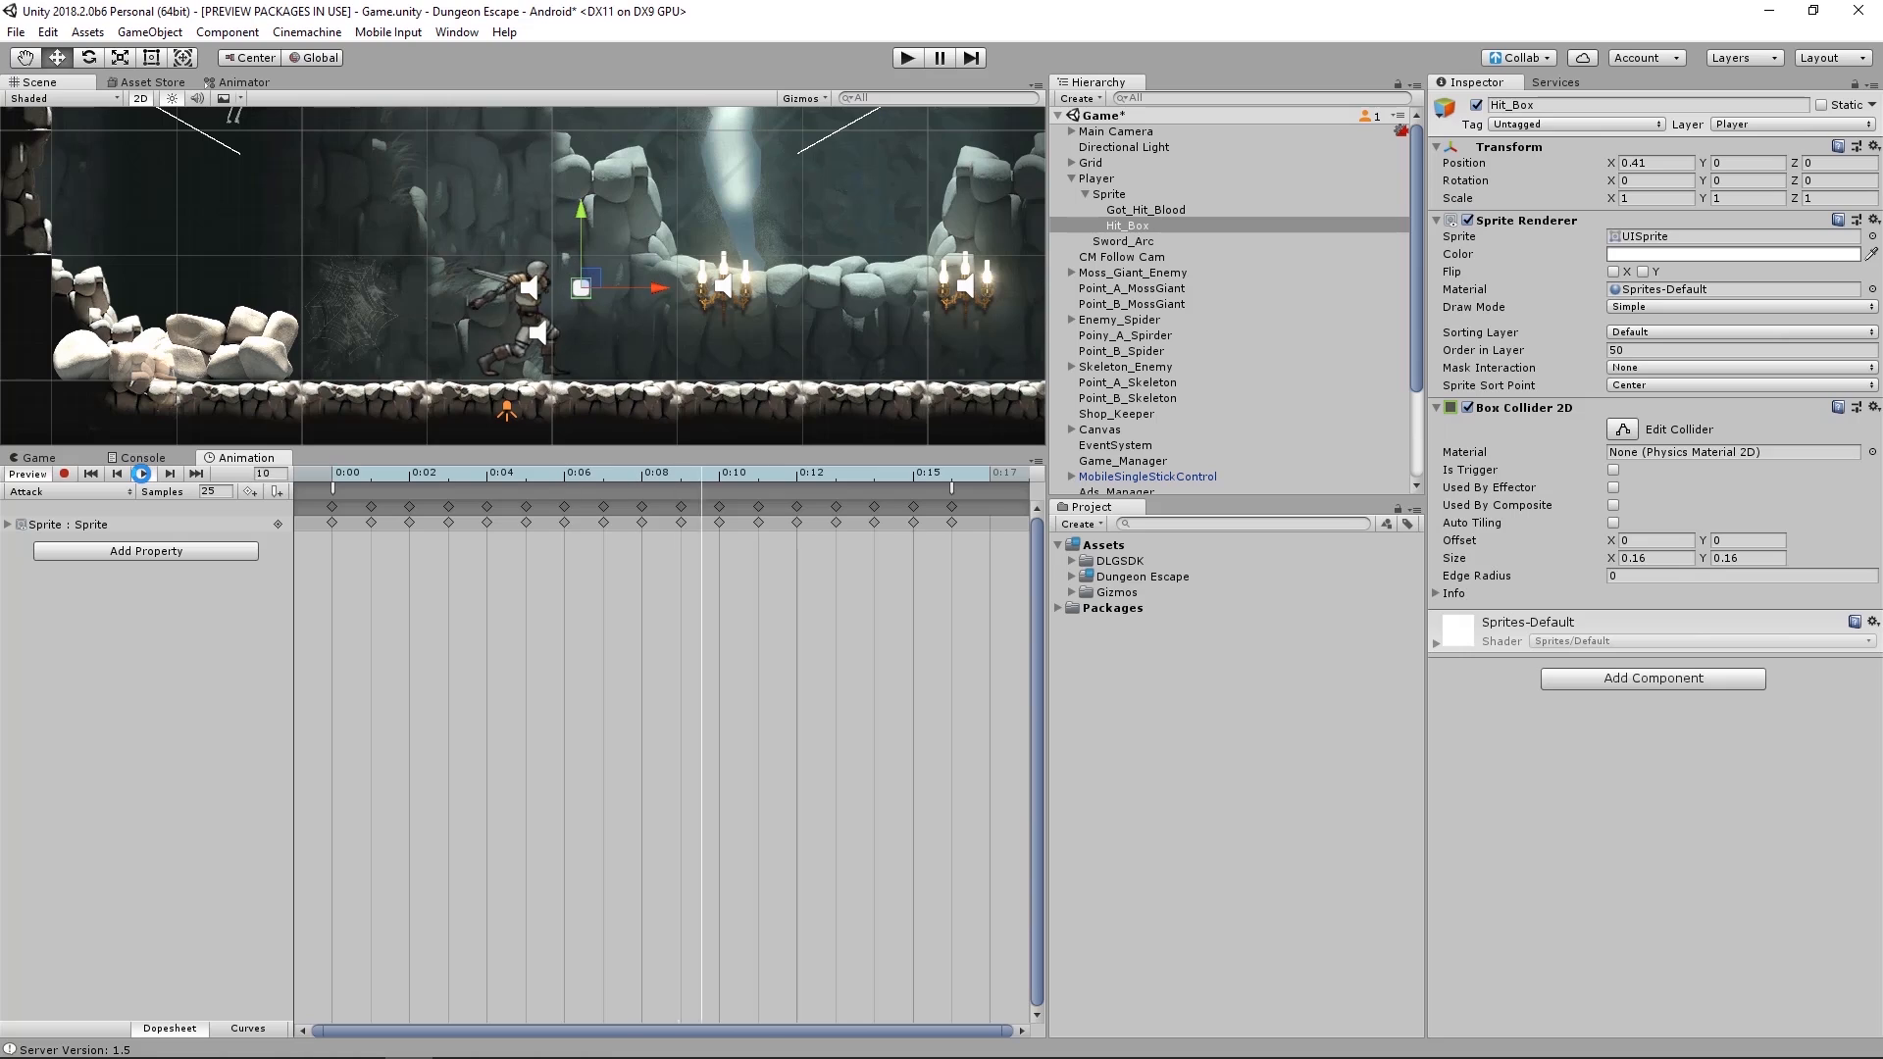
pyautogui.click(141, 473)
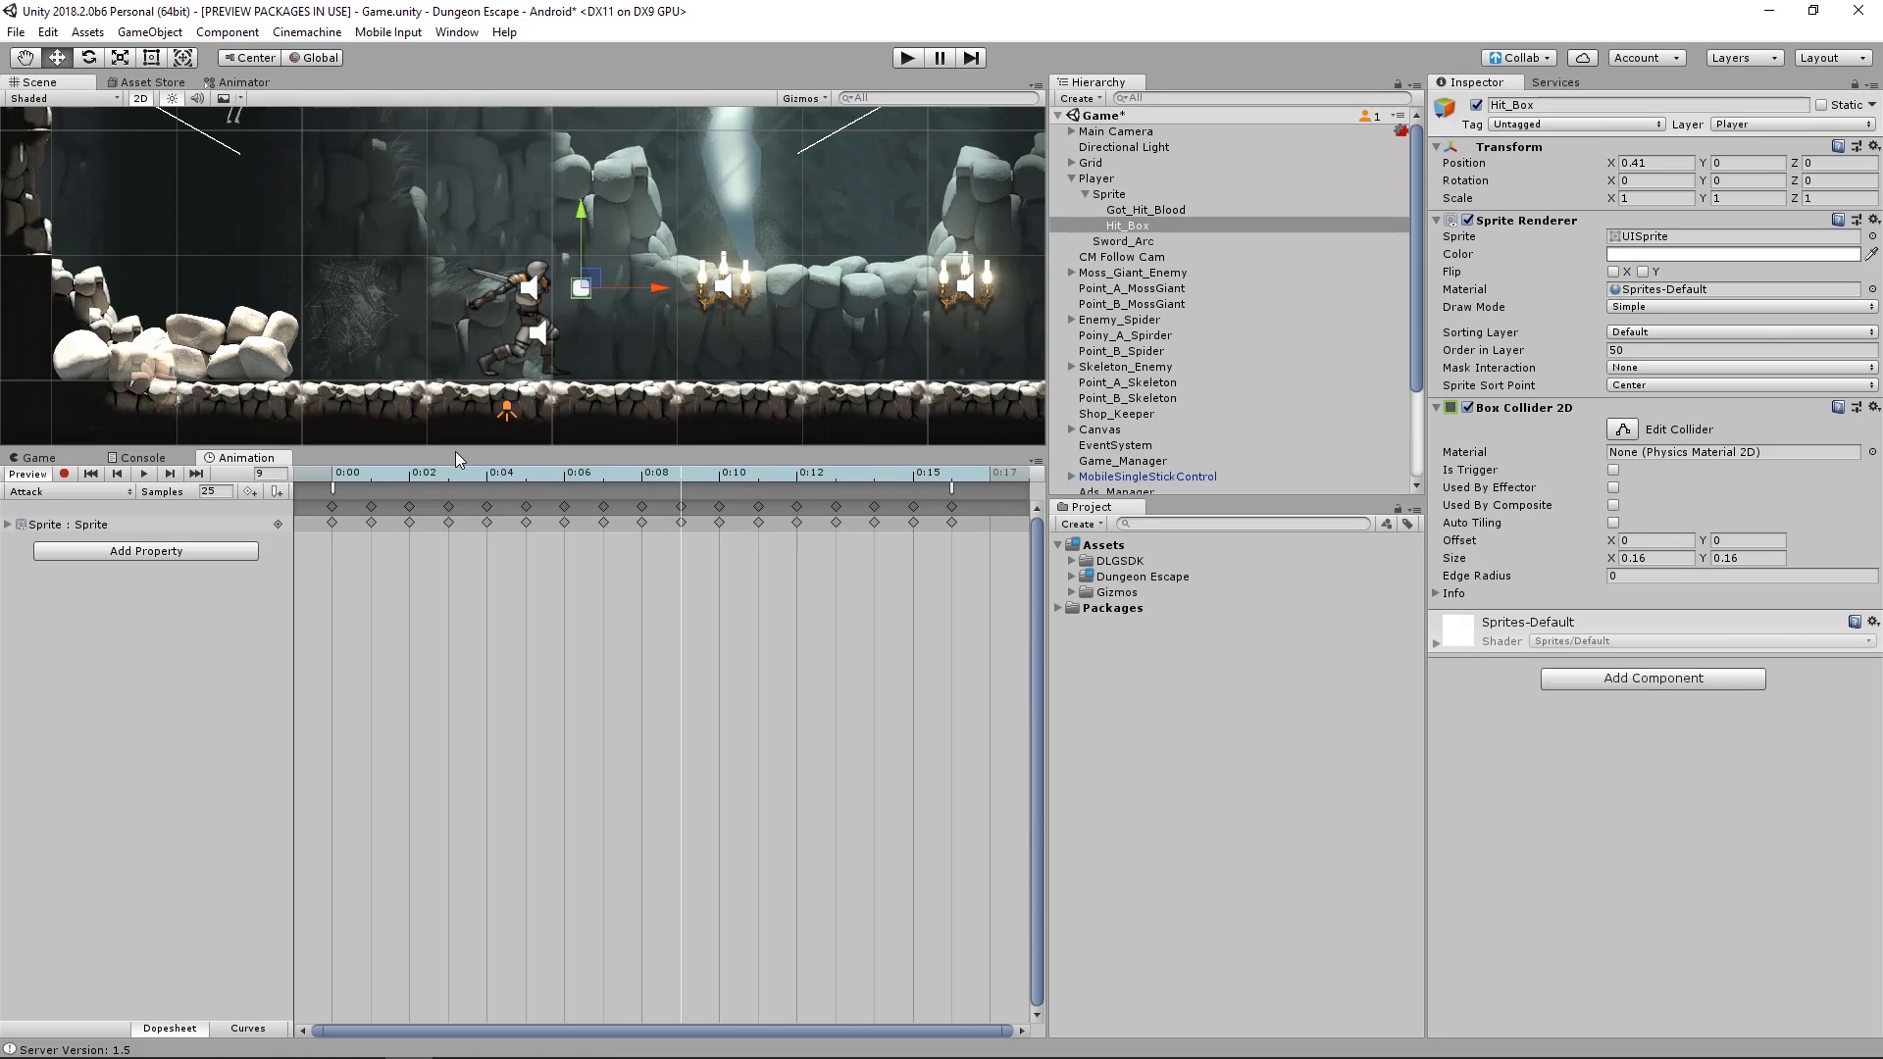
pyautogui.moveTo(690, 475)
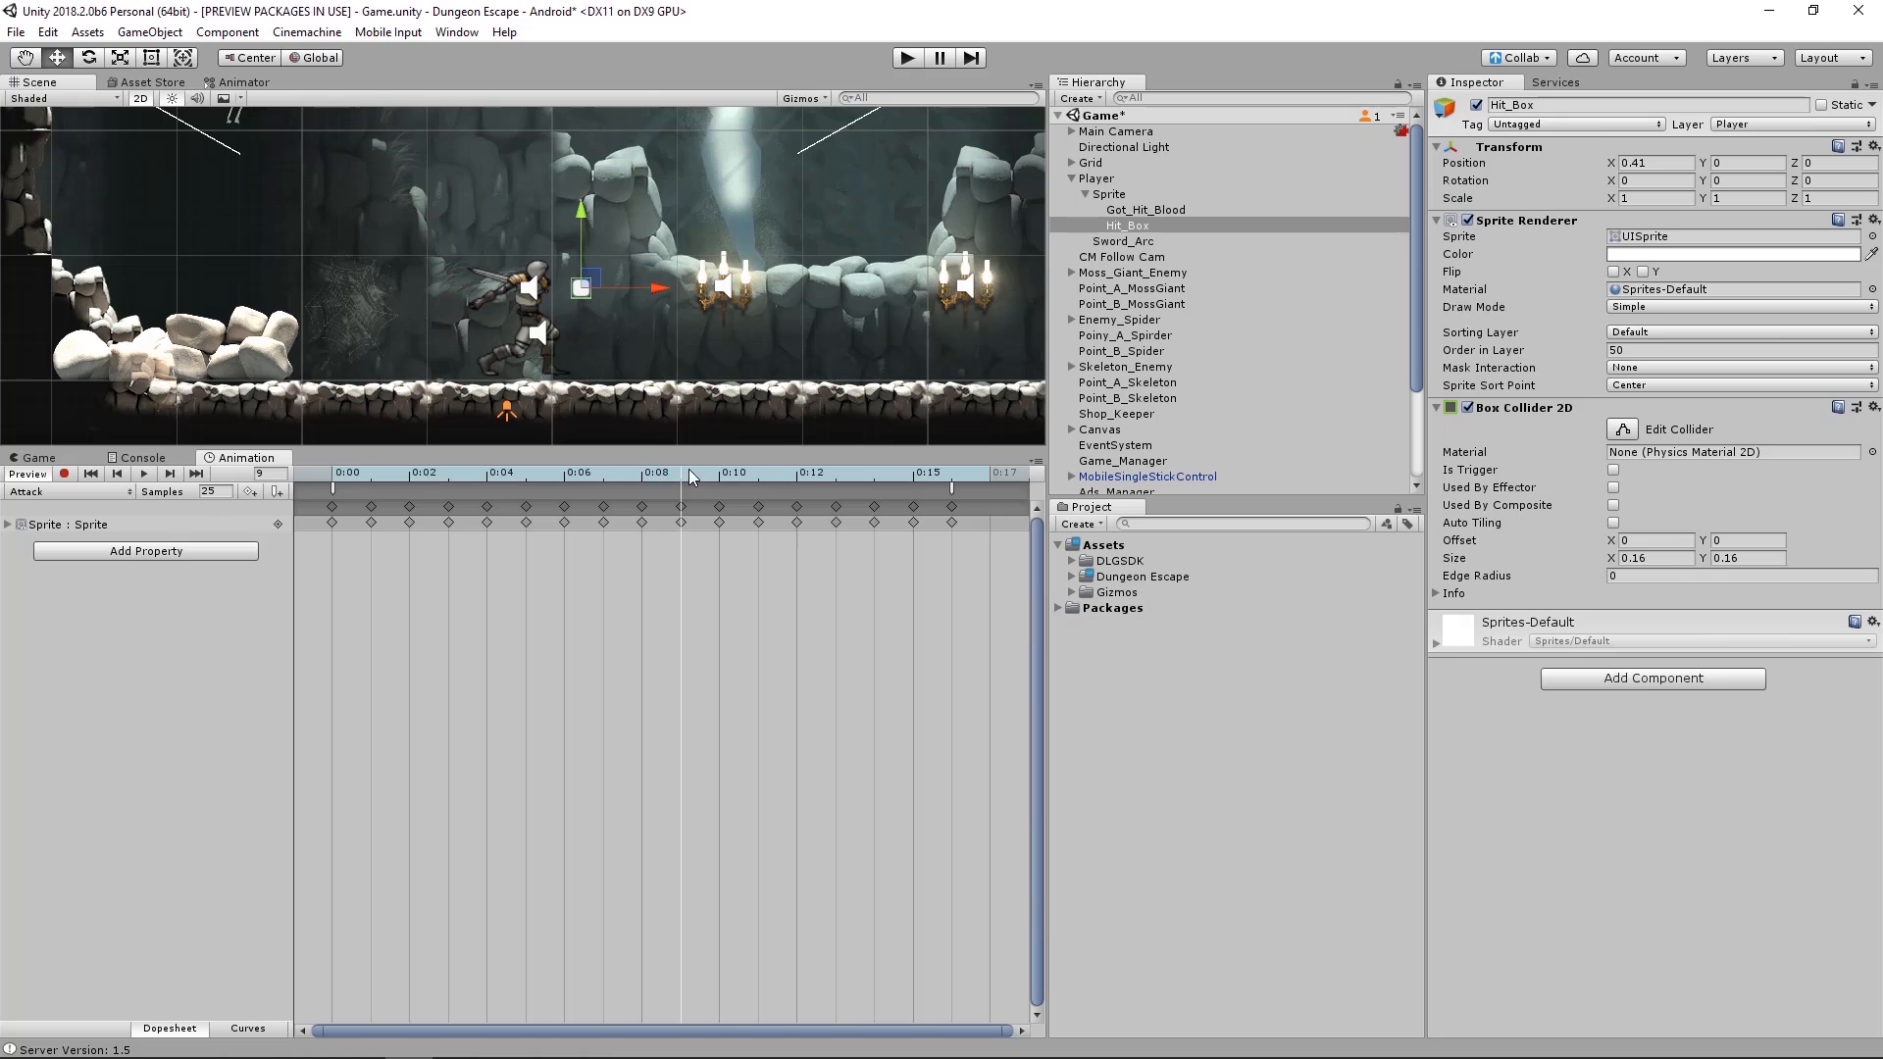
# - Scrub through frames of the swing and arm keyframe recording at frame 0
pyautogui.click(334, 471)
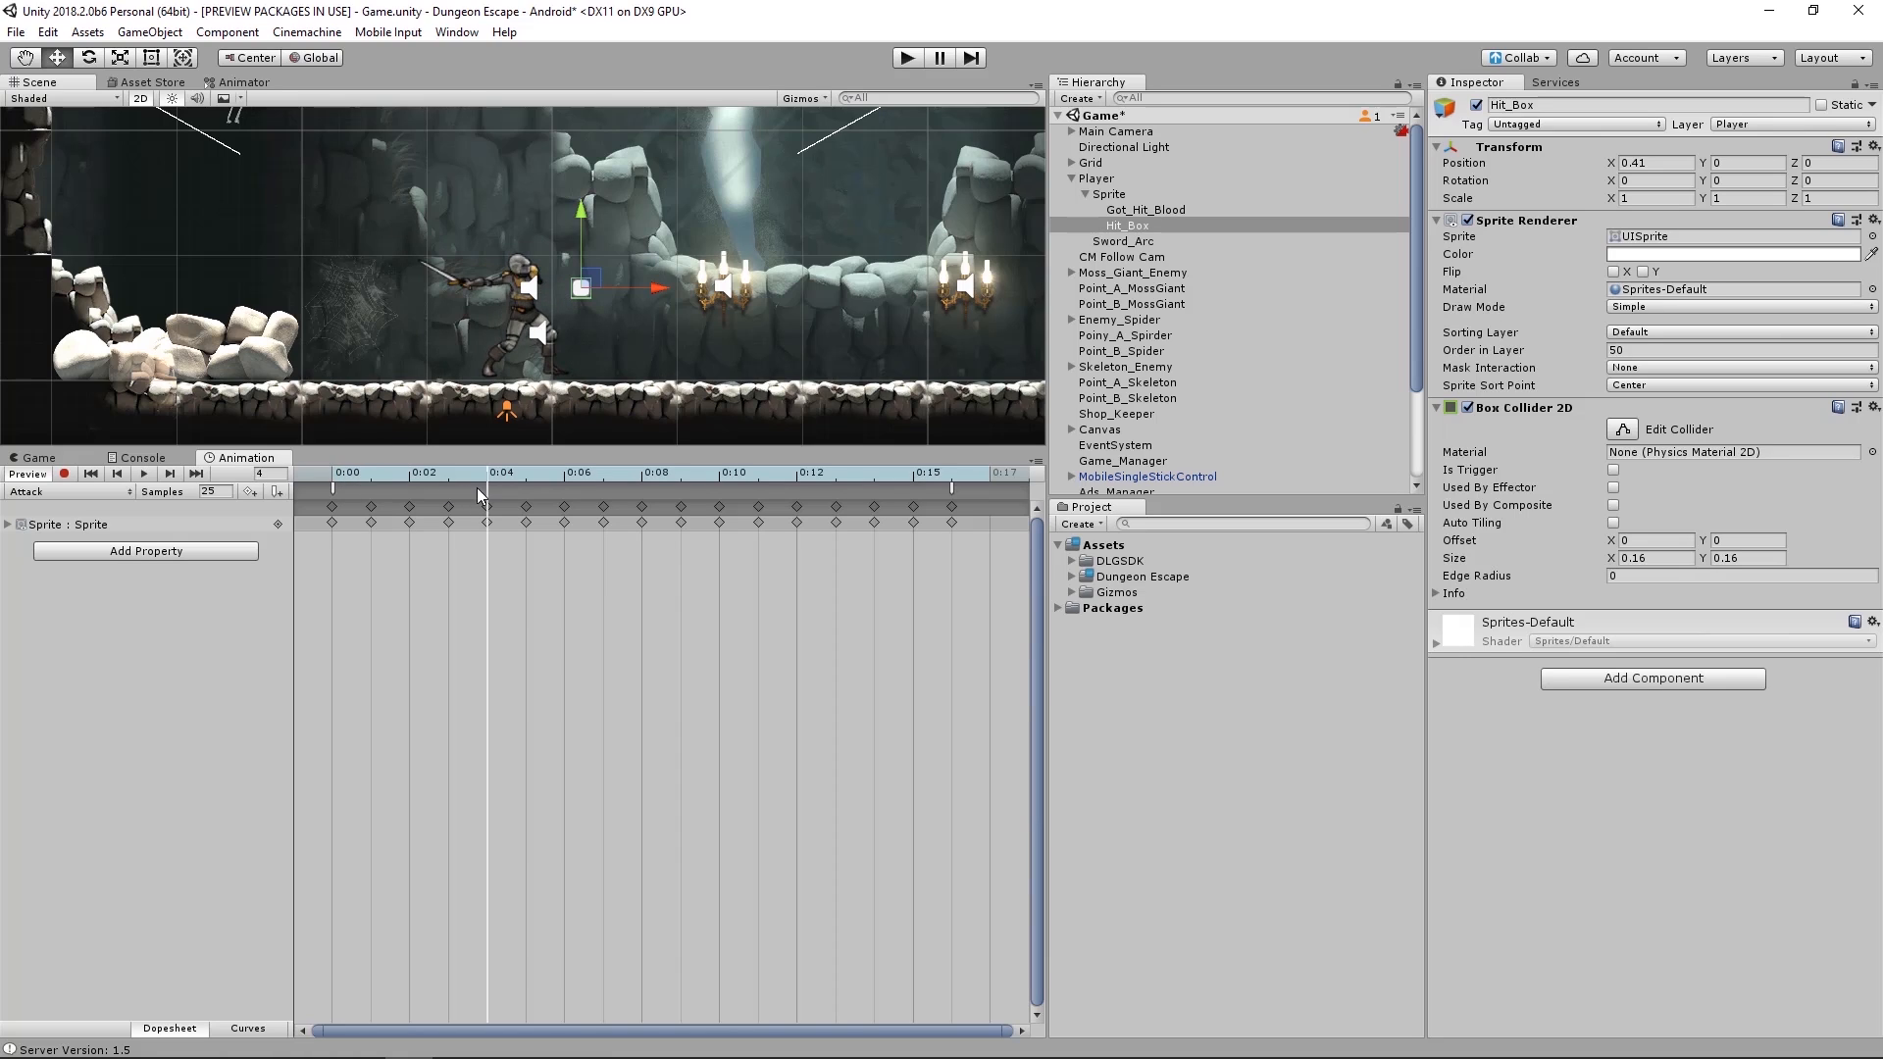
pyautogui.click(698, 473)
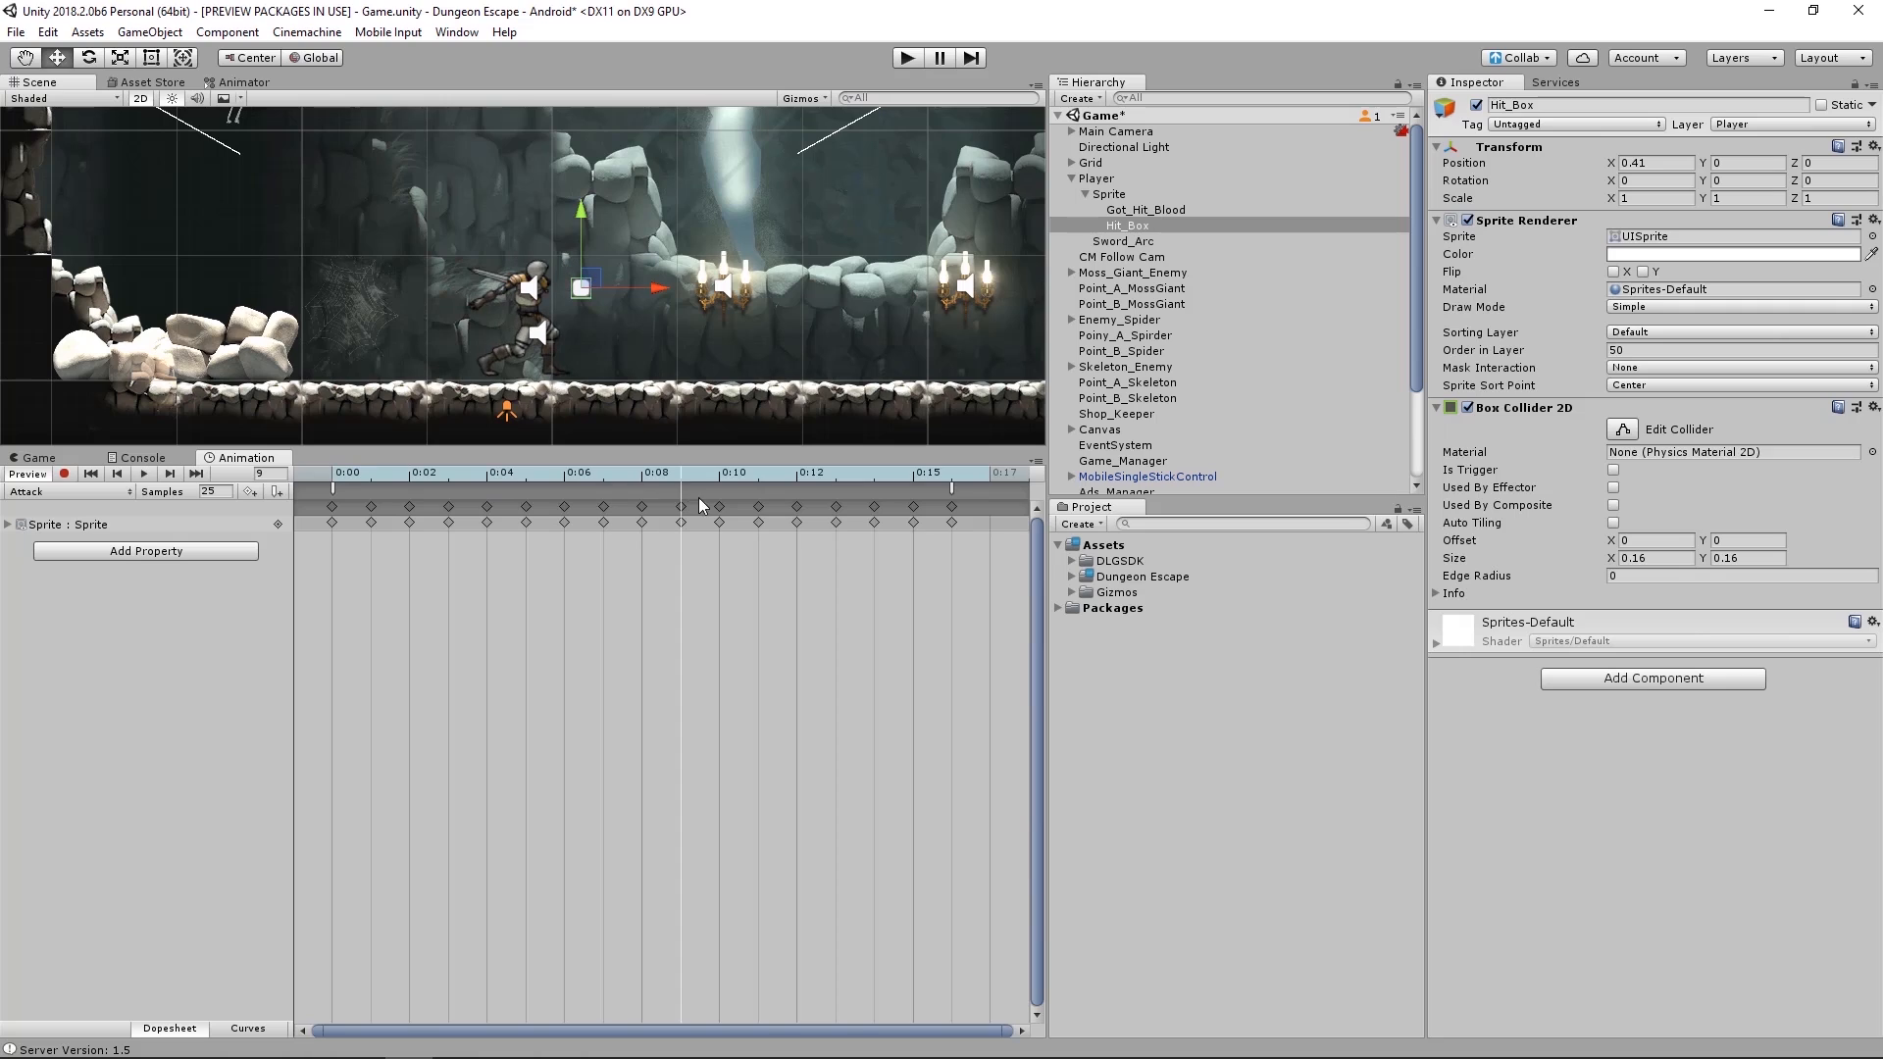
pyautogui.click(335, 486)
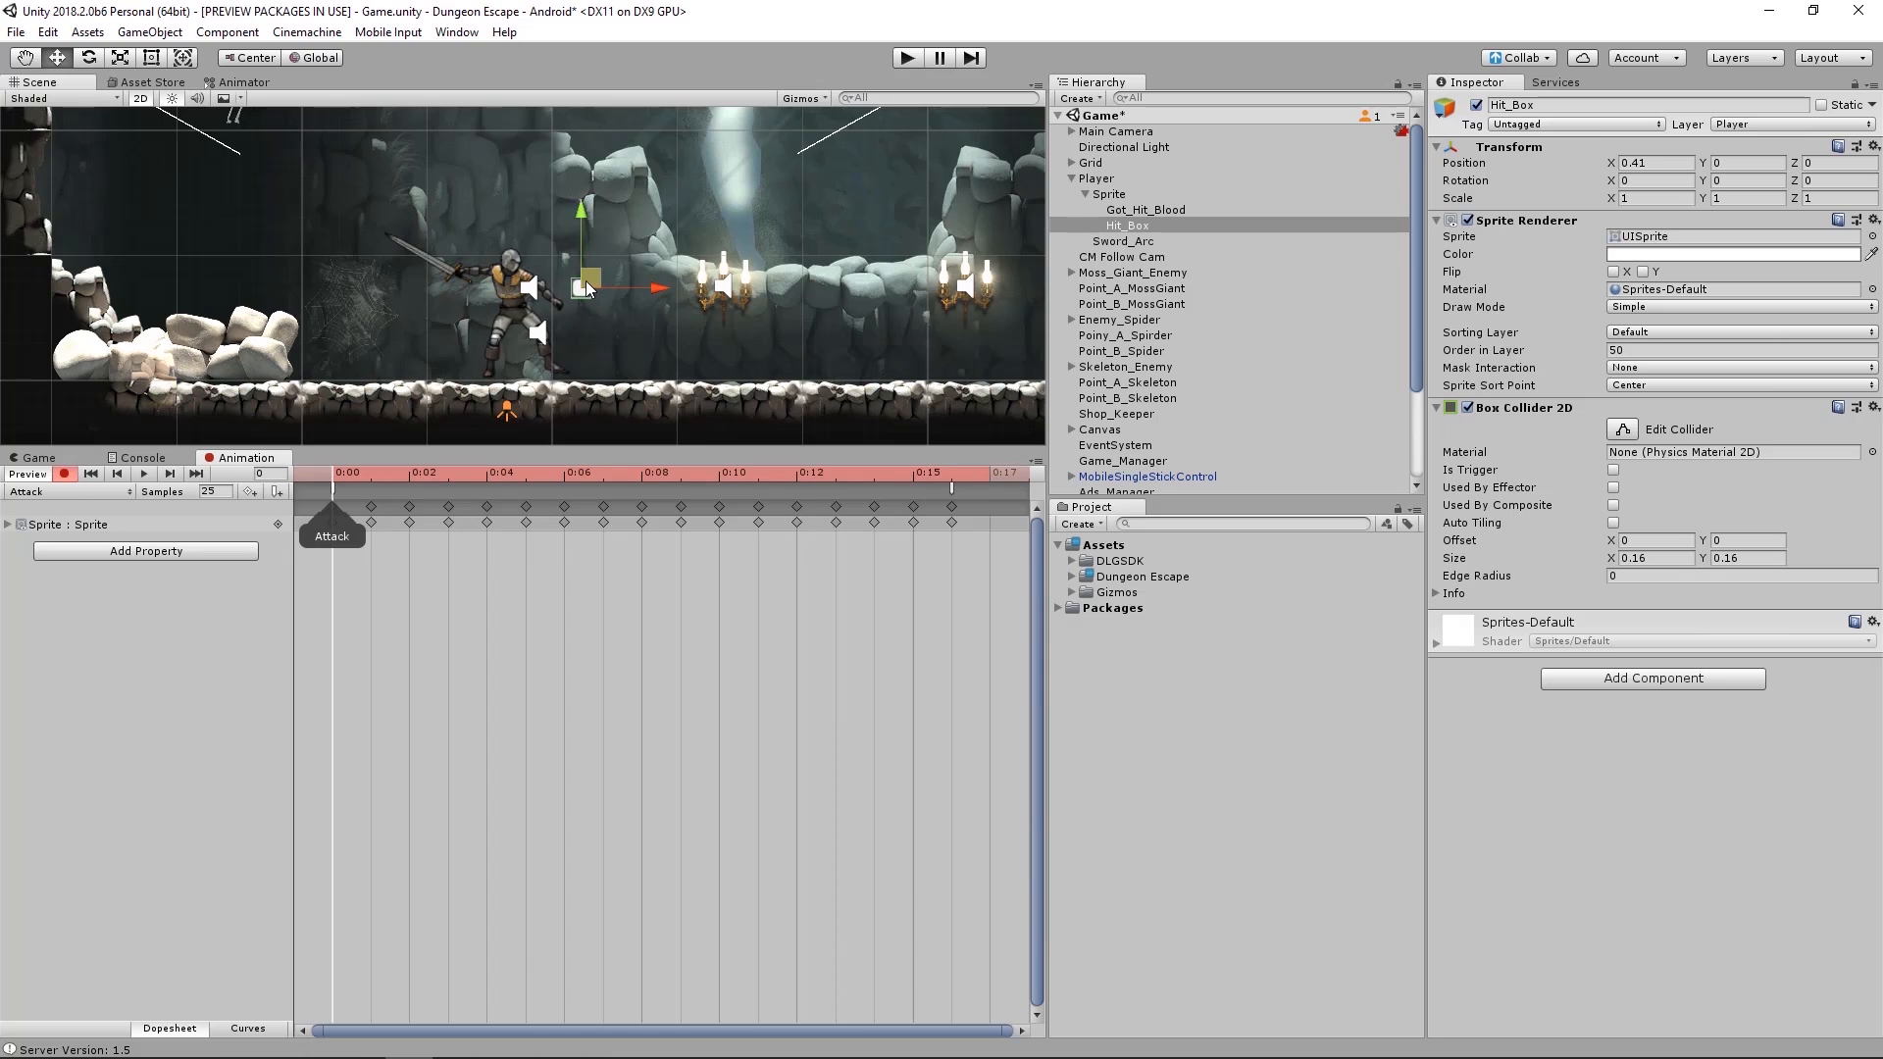
# - Line Hit_Box up along the sword blade so its transform and collider are keyed
pyautogui.moveTo(589, 286); pyautogui.dragTo(463, 274)
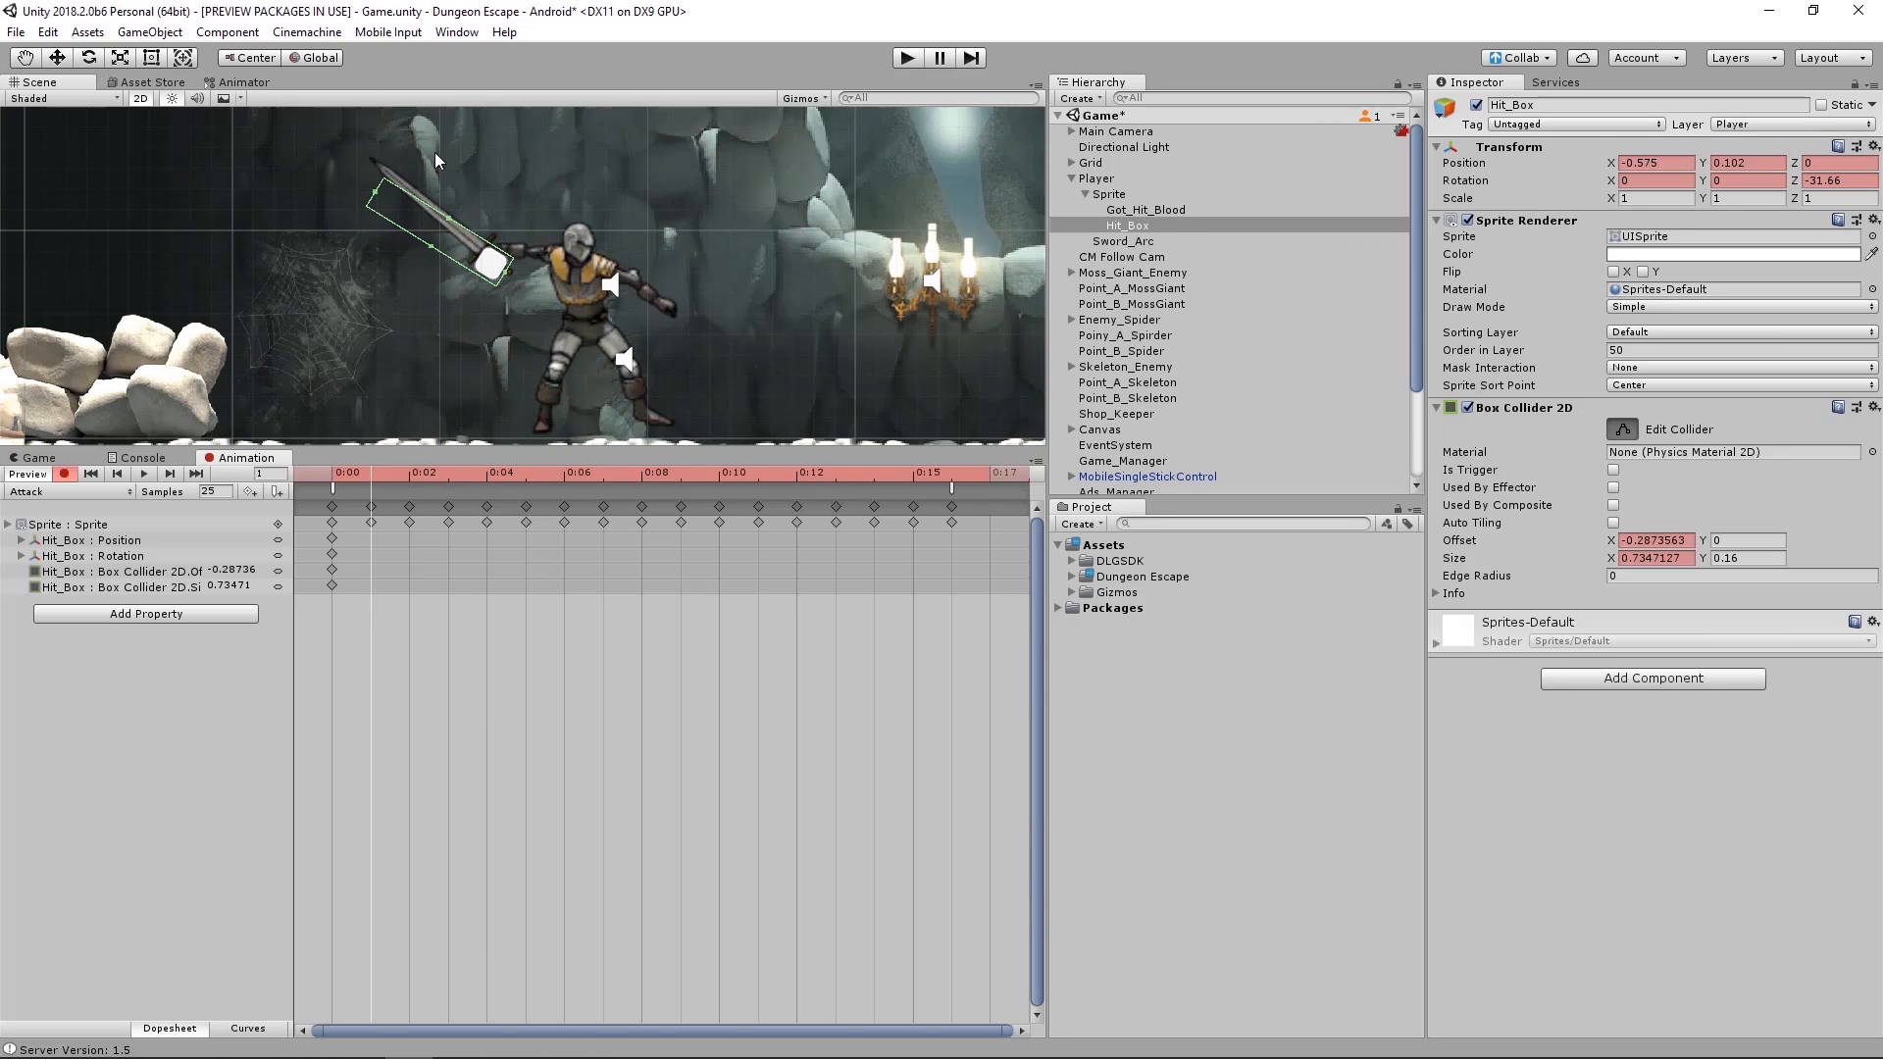
pyautogui.moveTo(1789, 210)
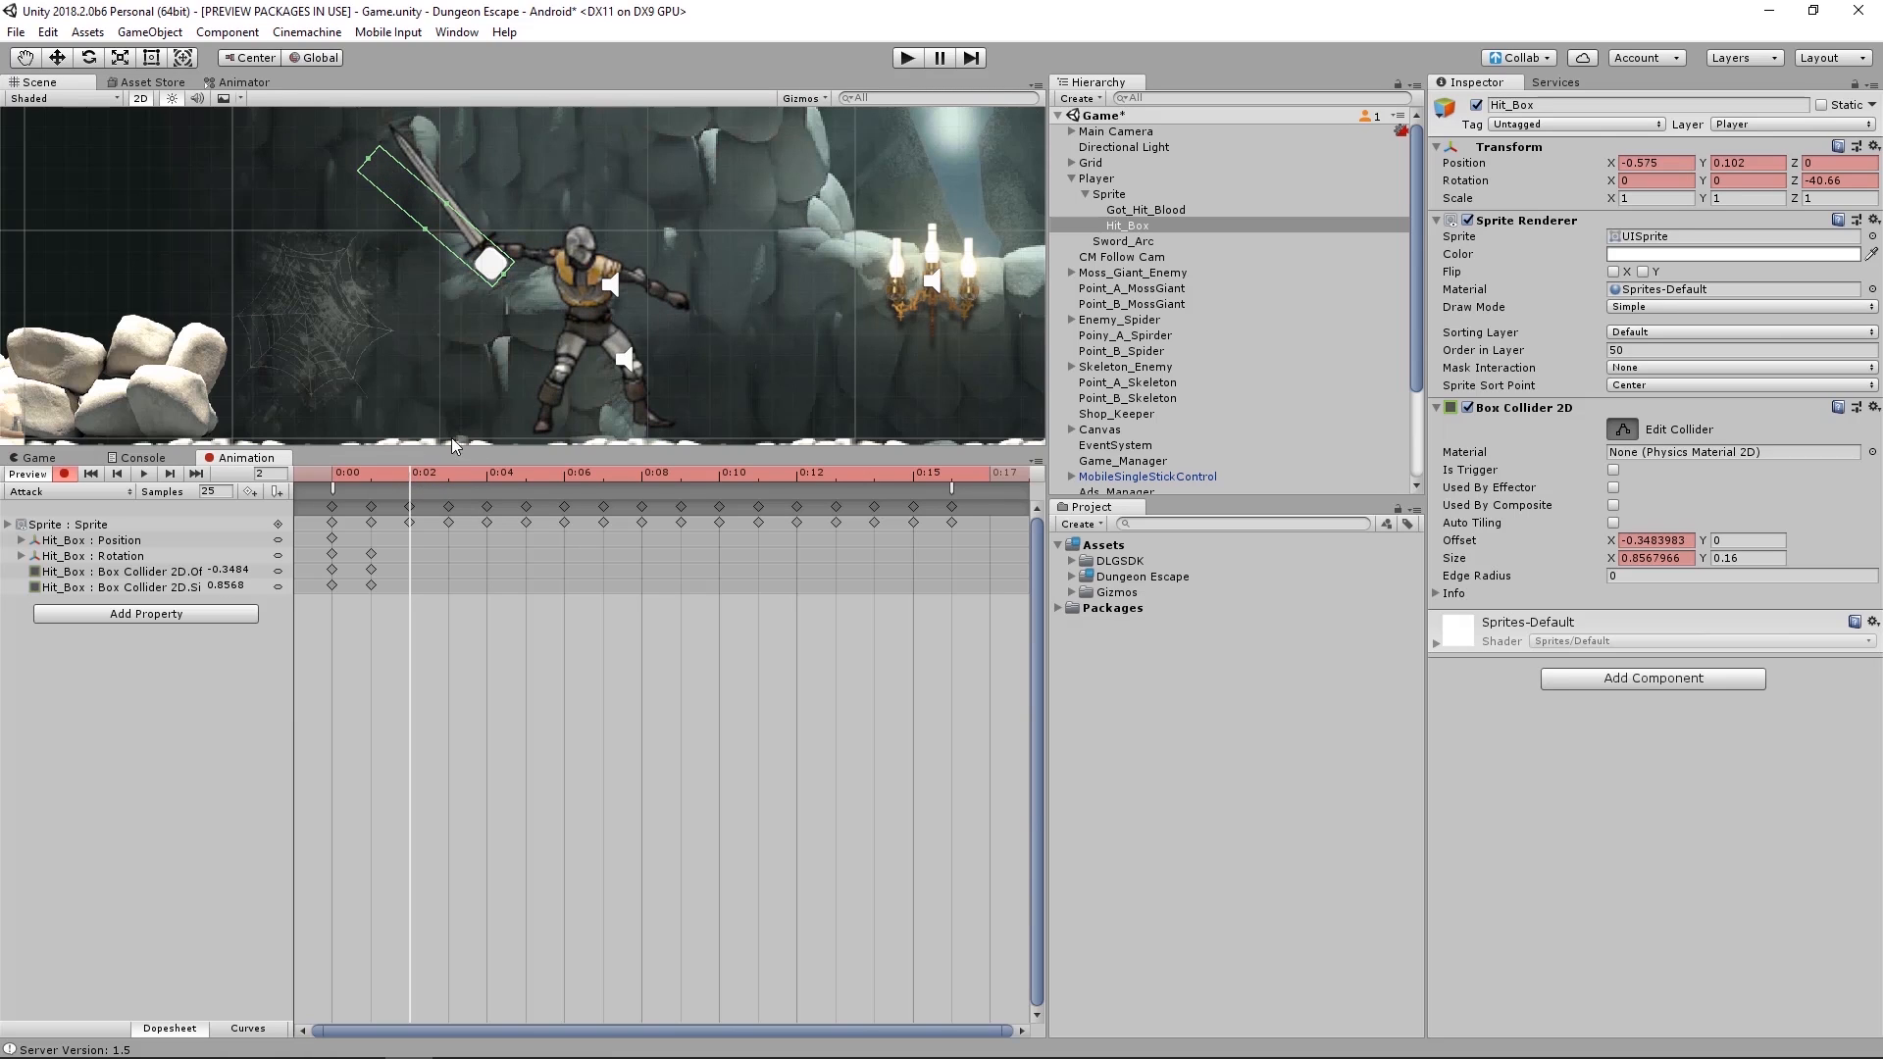
pyautogui.moveTo(1687, 194)
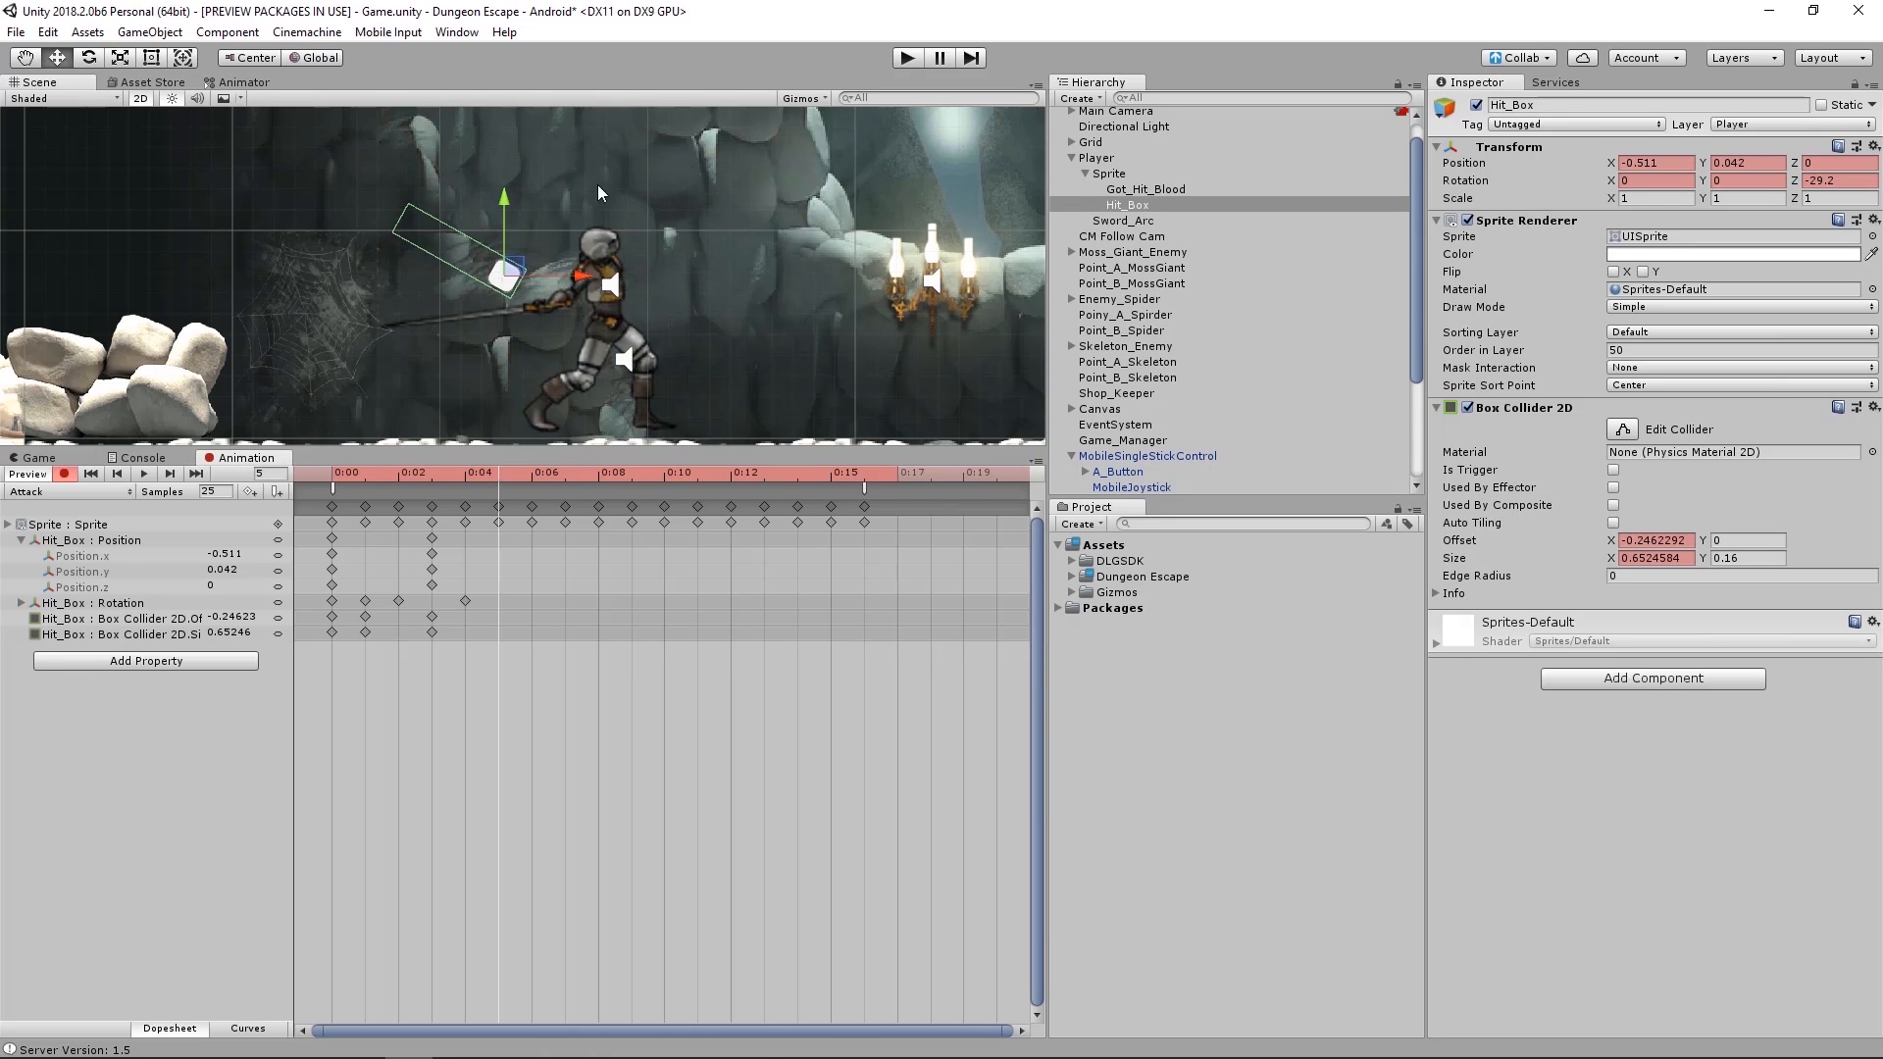
# - Key Hit_Box on a later frame of the swing, then run the game to test the attack
pyautogui.click(496, 473)
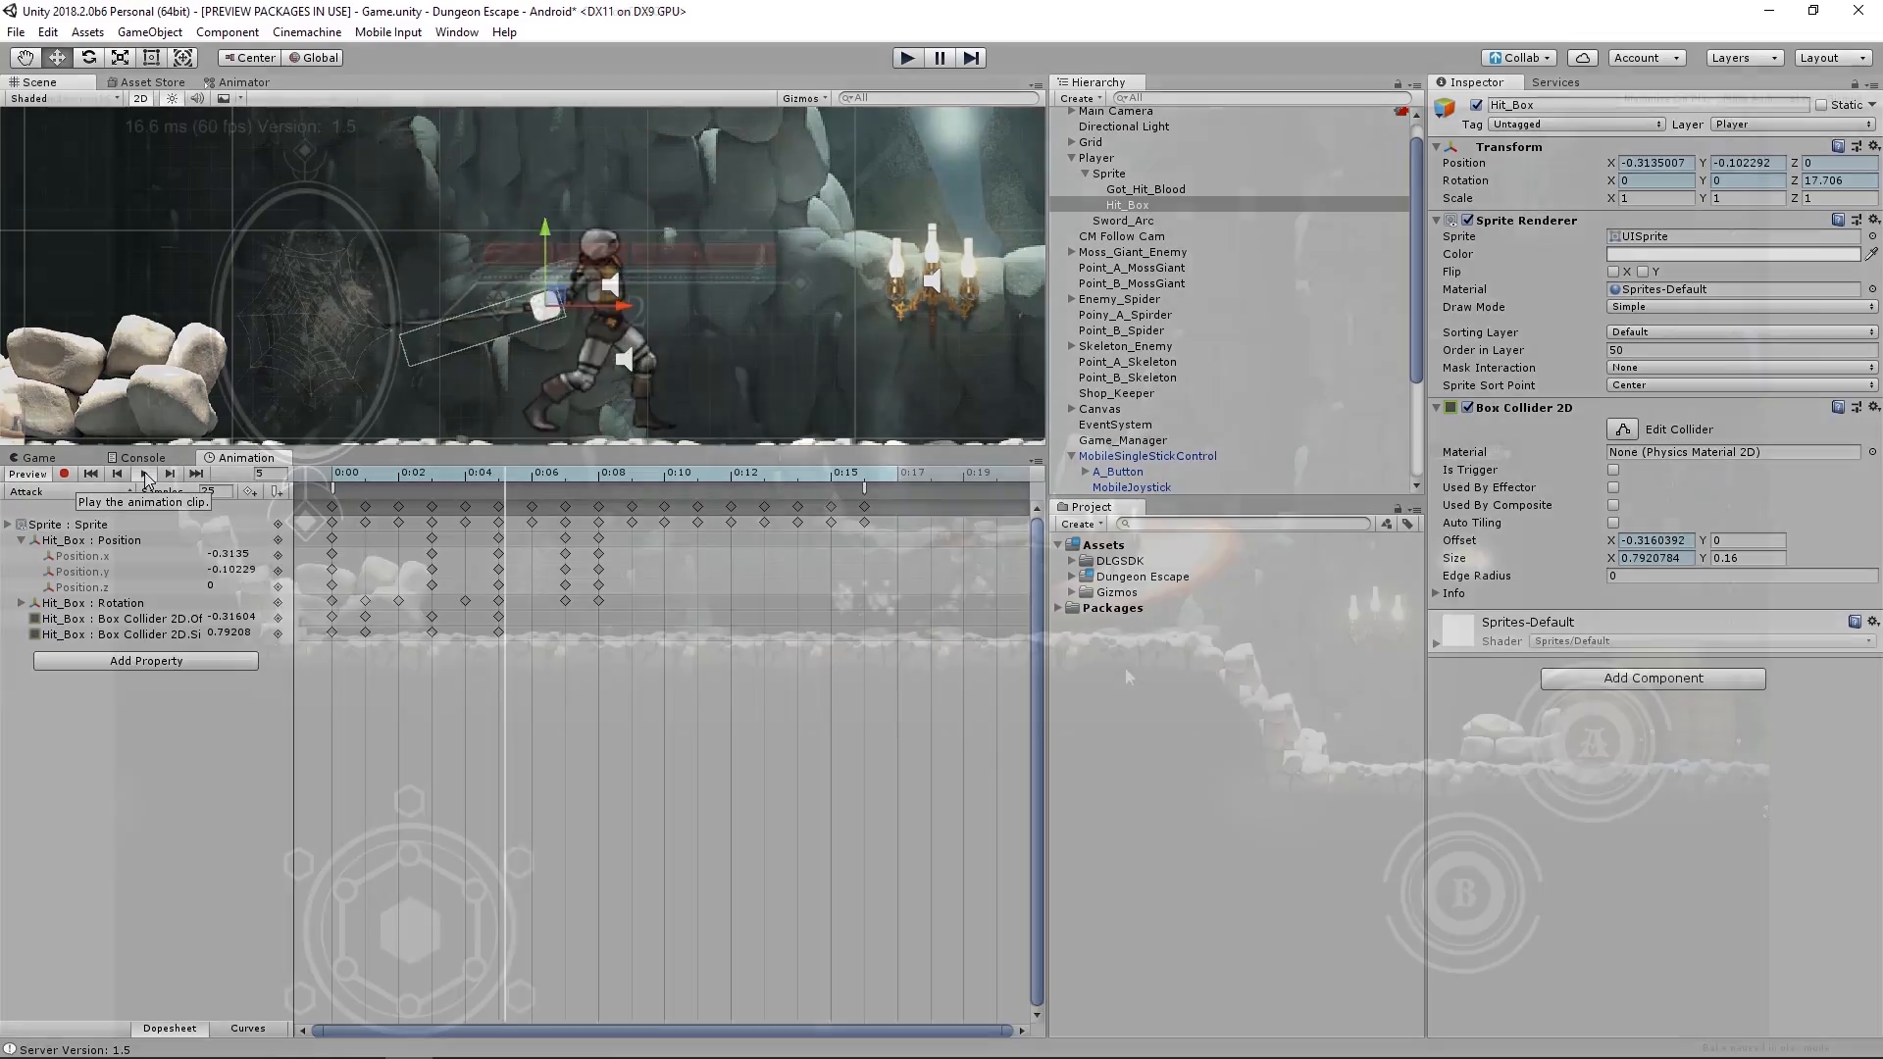
pyautogui.click(906, 56)
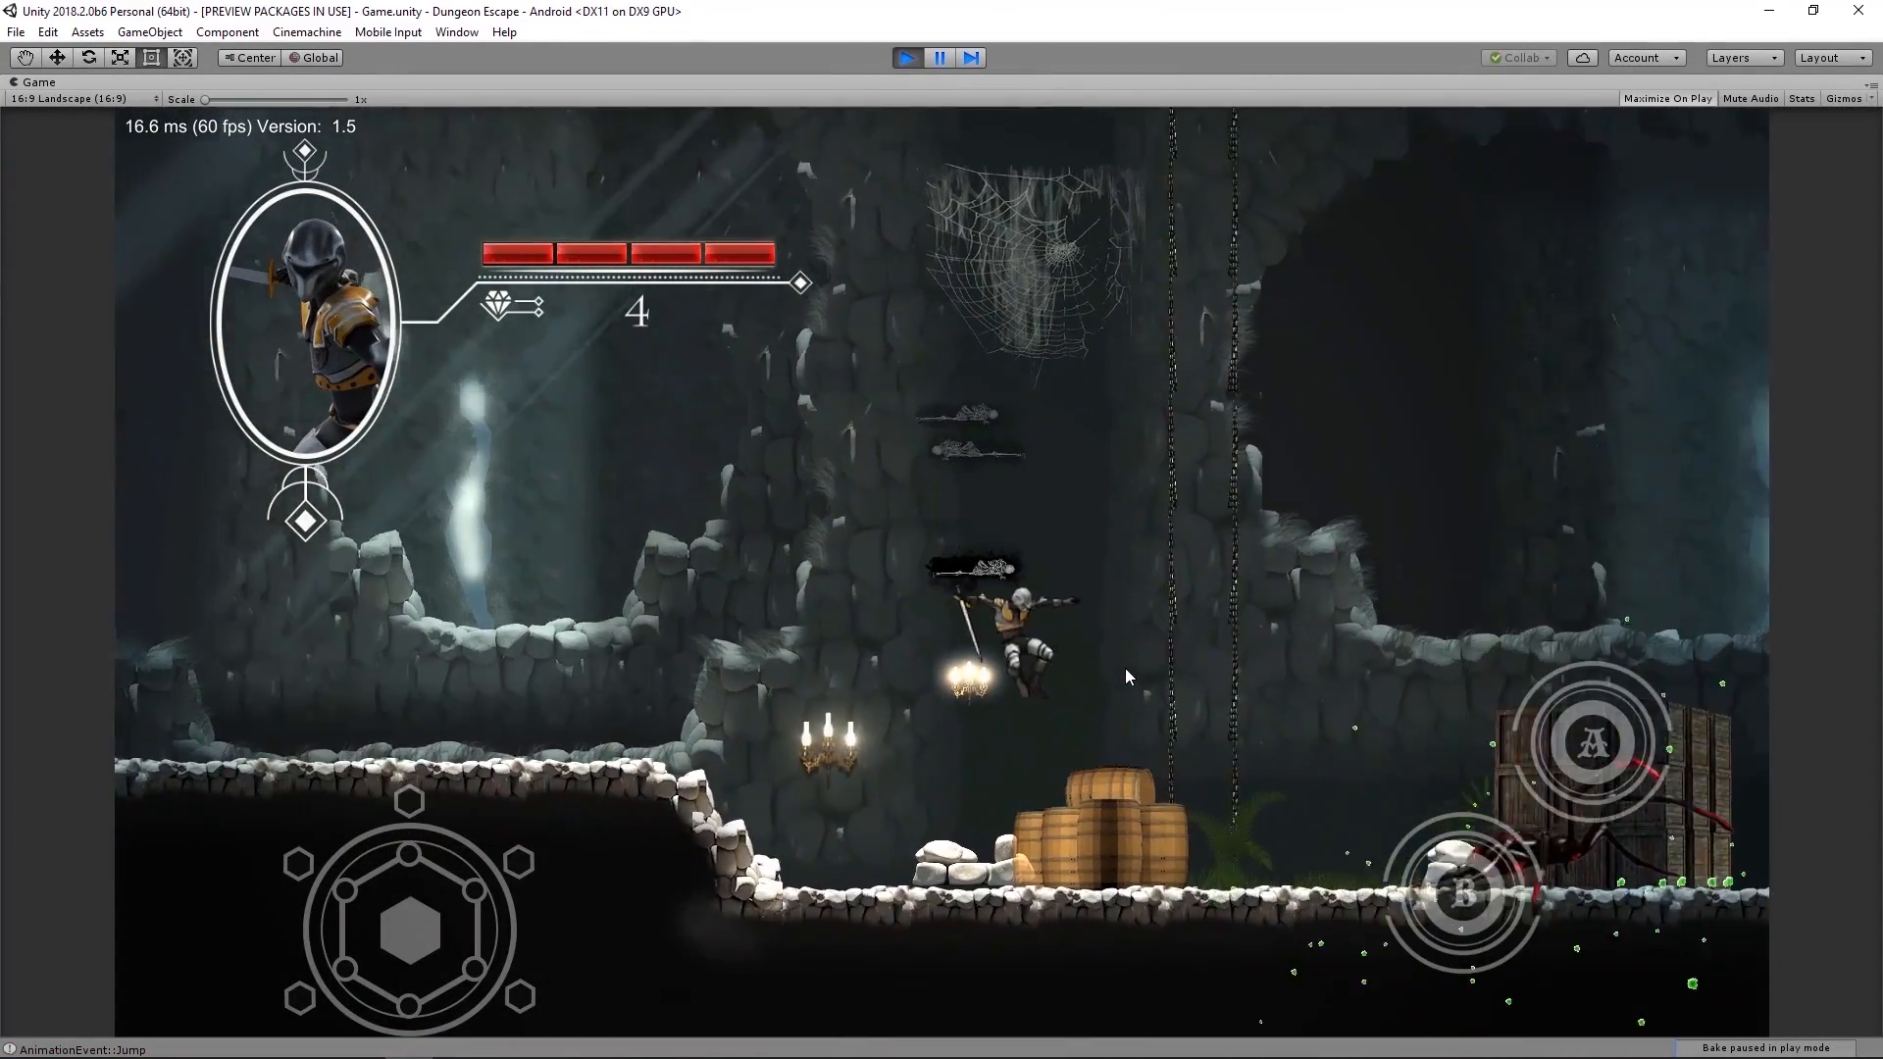